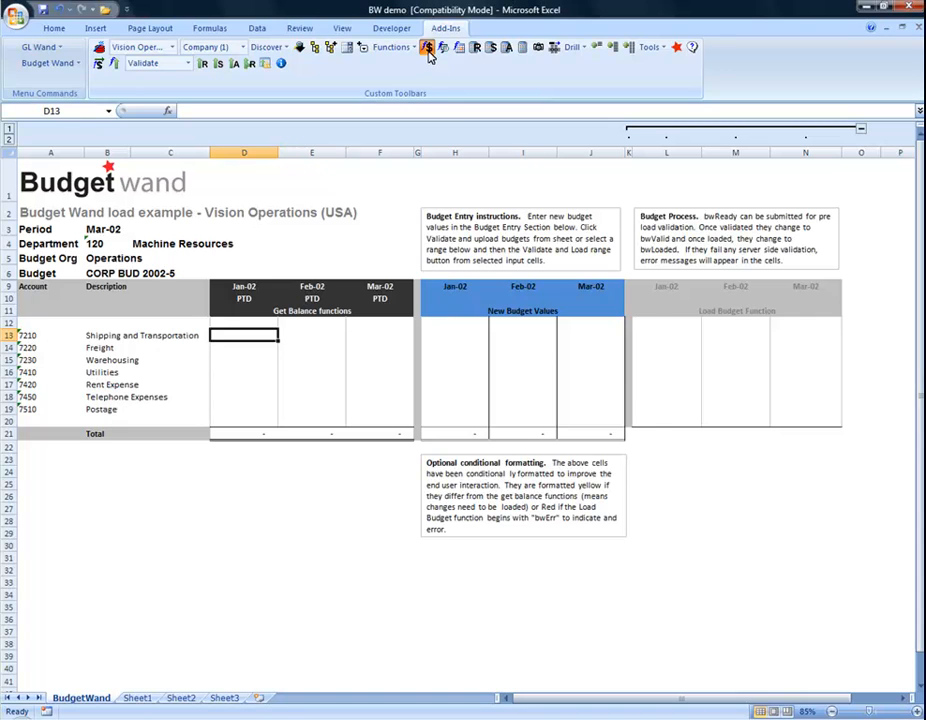
Start a Get_Balance formula in D13 for Jan-02 PTD USD actuals and edit its arguments.
click(427, 47)
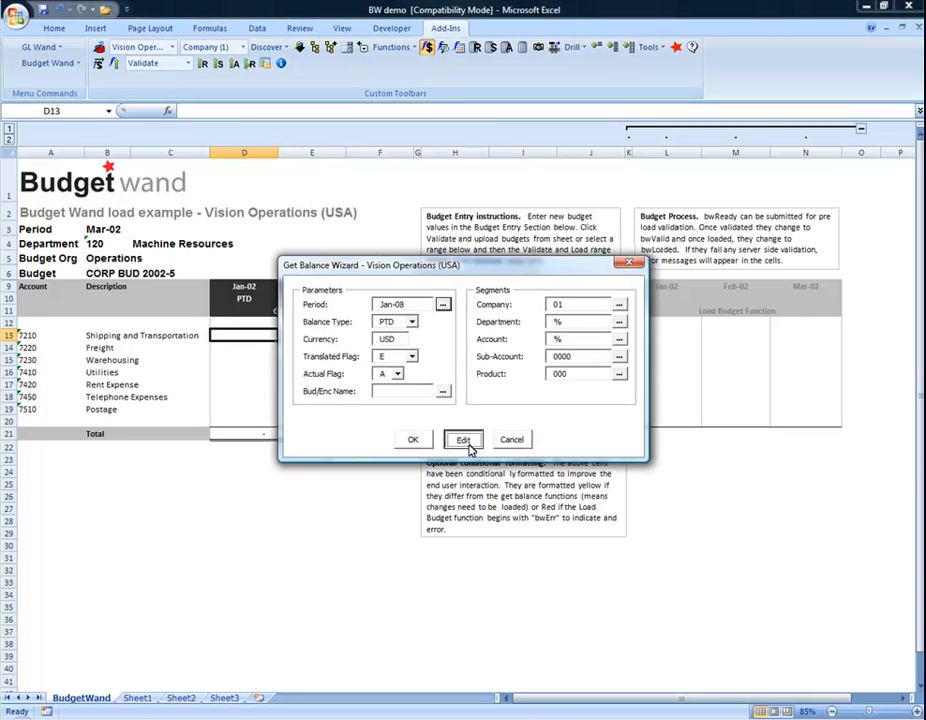
click(463, 439)
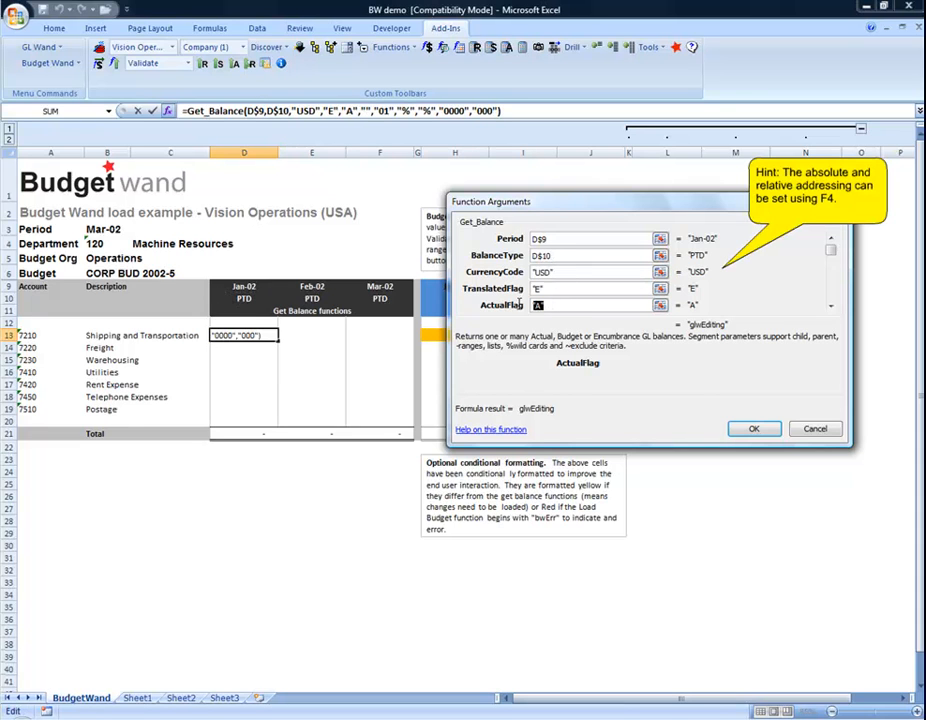
Set ActualFlag B, BudorEncName $B$6, Seg2 $B$4, Seg3 $A13, and commit the formula.
text(B)
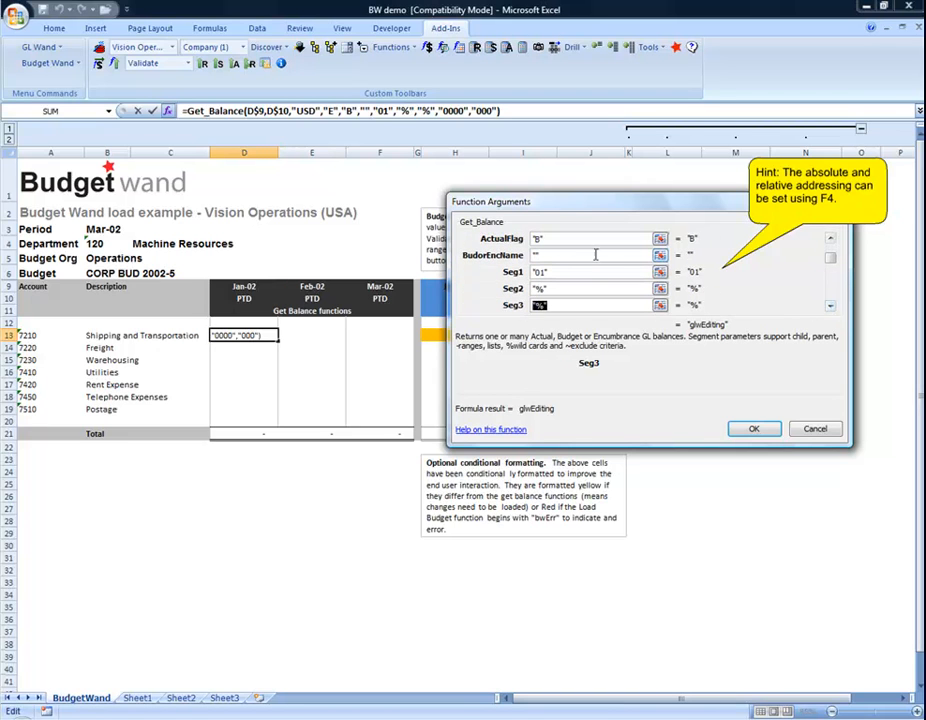
click(590, 255)
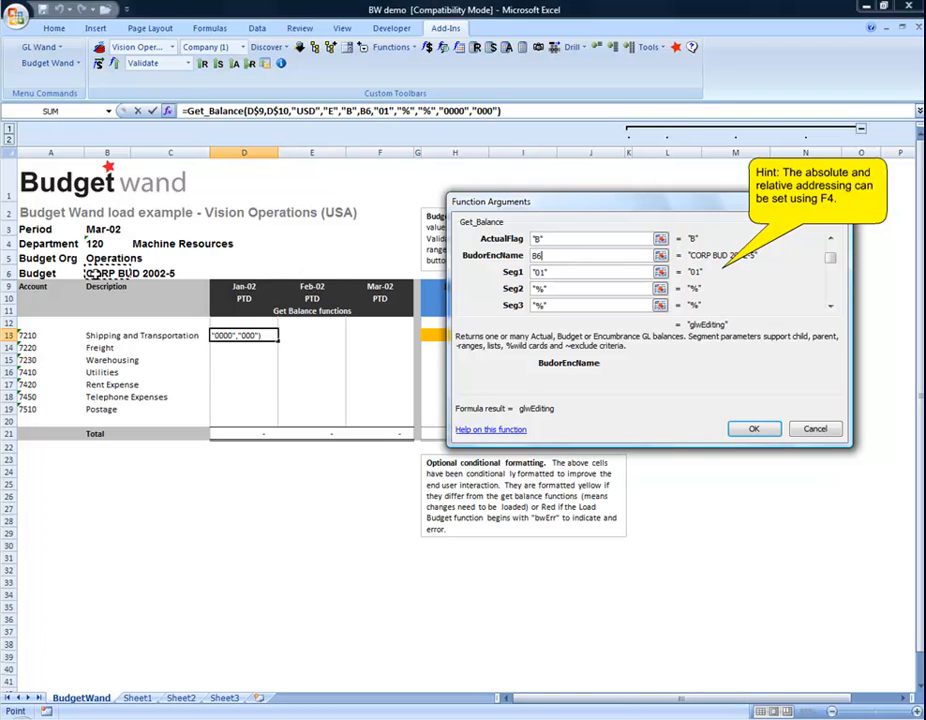
key(f4)
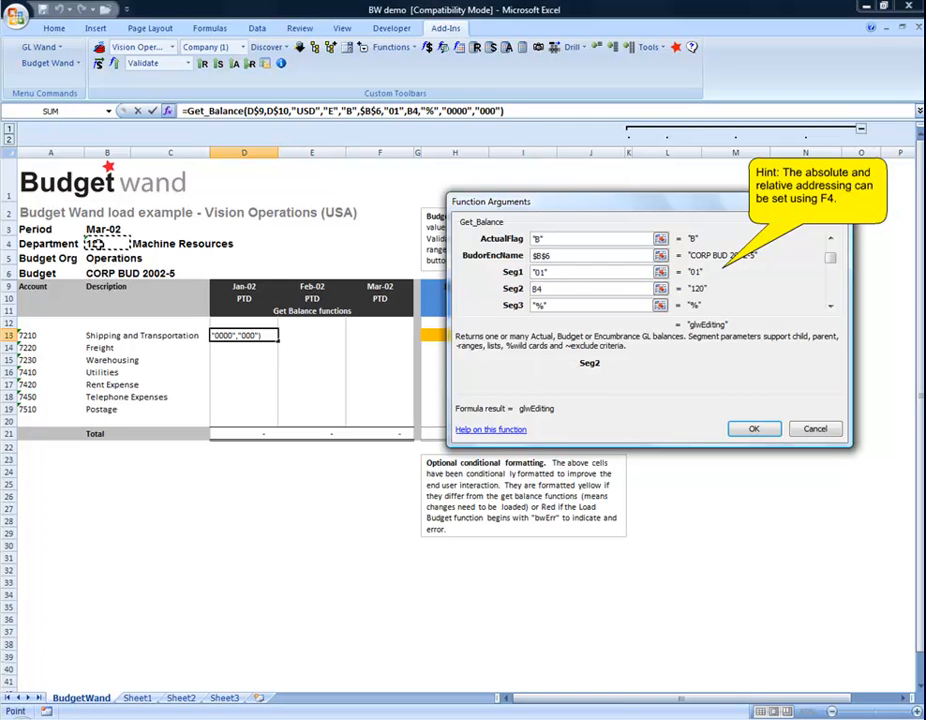
key(F4)
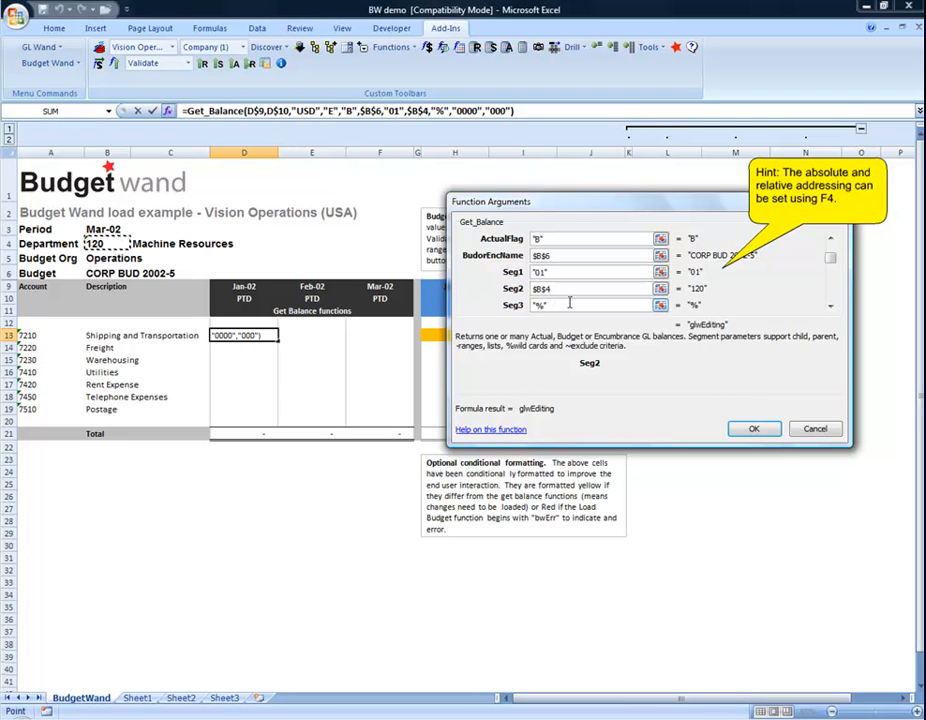
click(590, 305)
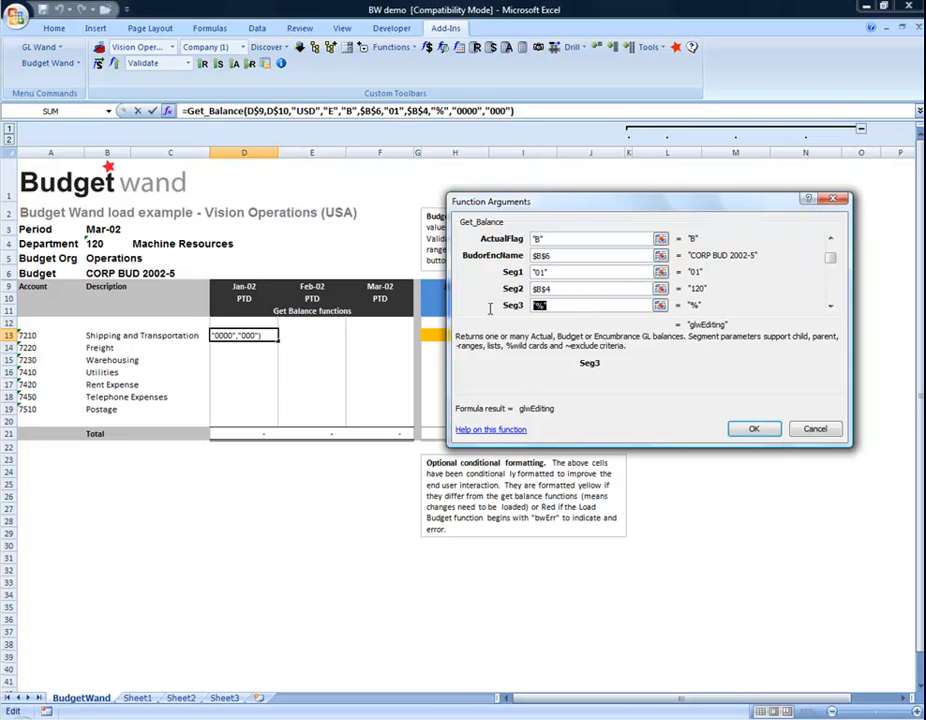
click(27, 335)
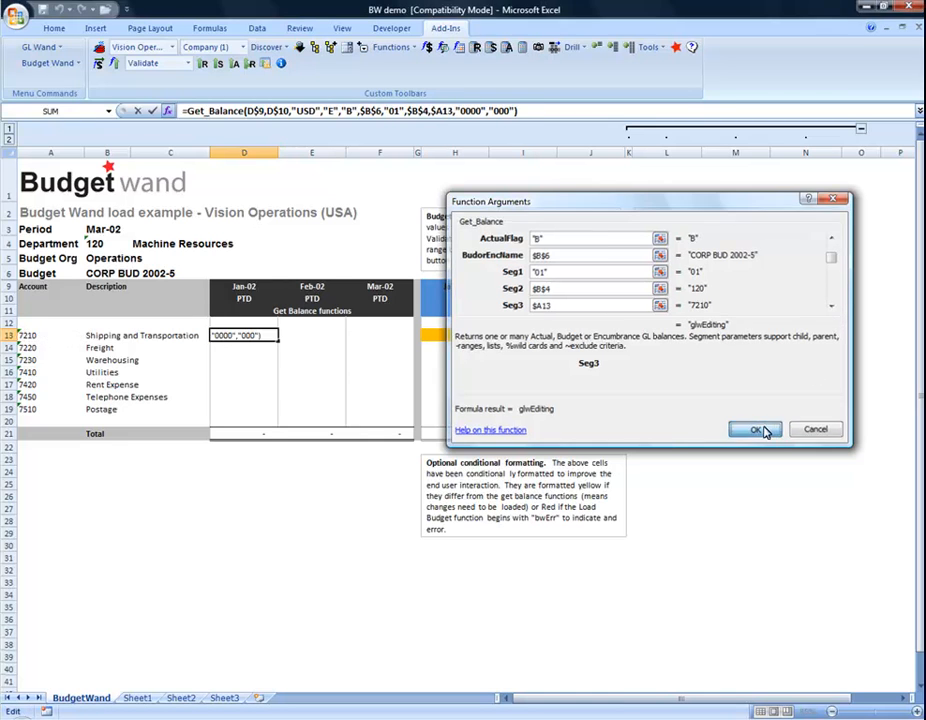
click(757, 429)
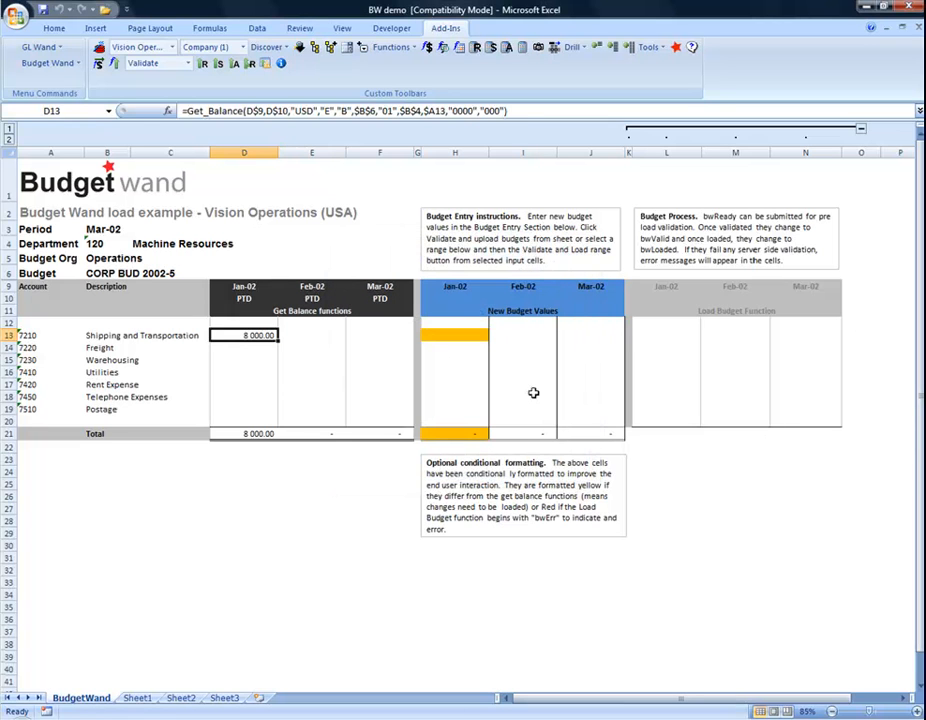
Copy the D13 Get_Balance formula across D13:F14 for Shipping and Freight.
key(ctrl+c)
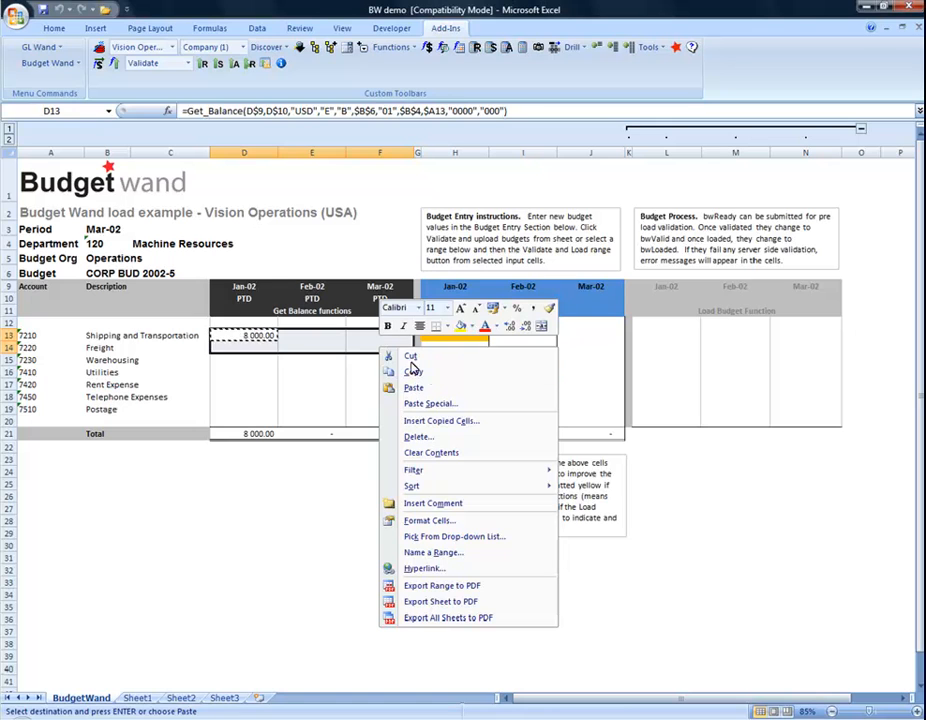
click(412, 388)
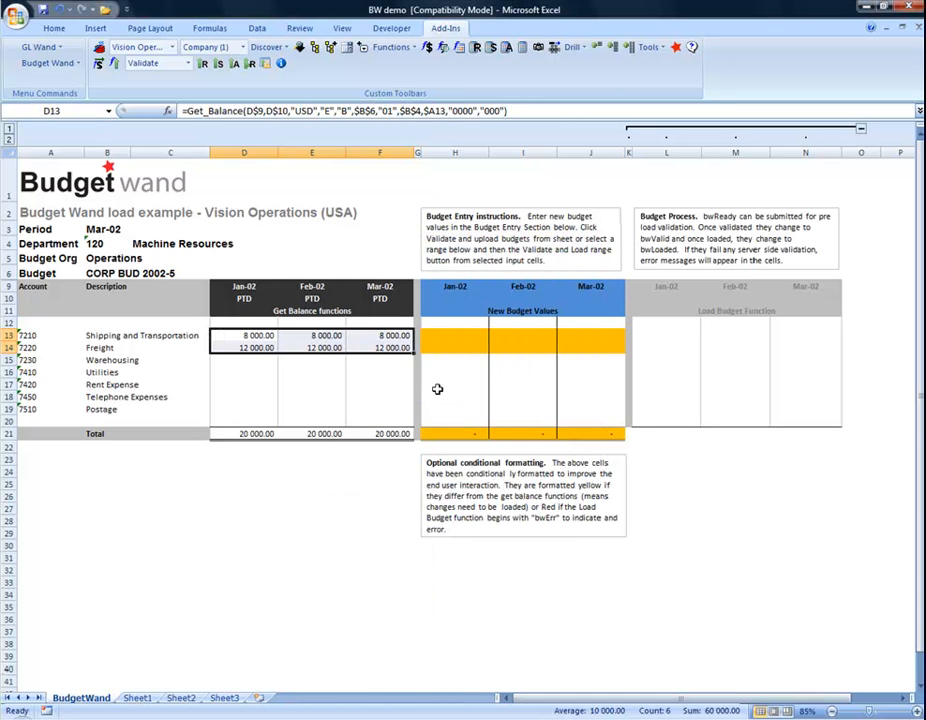
click(455, 335)
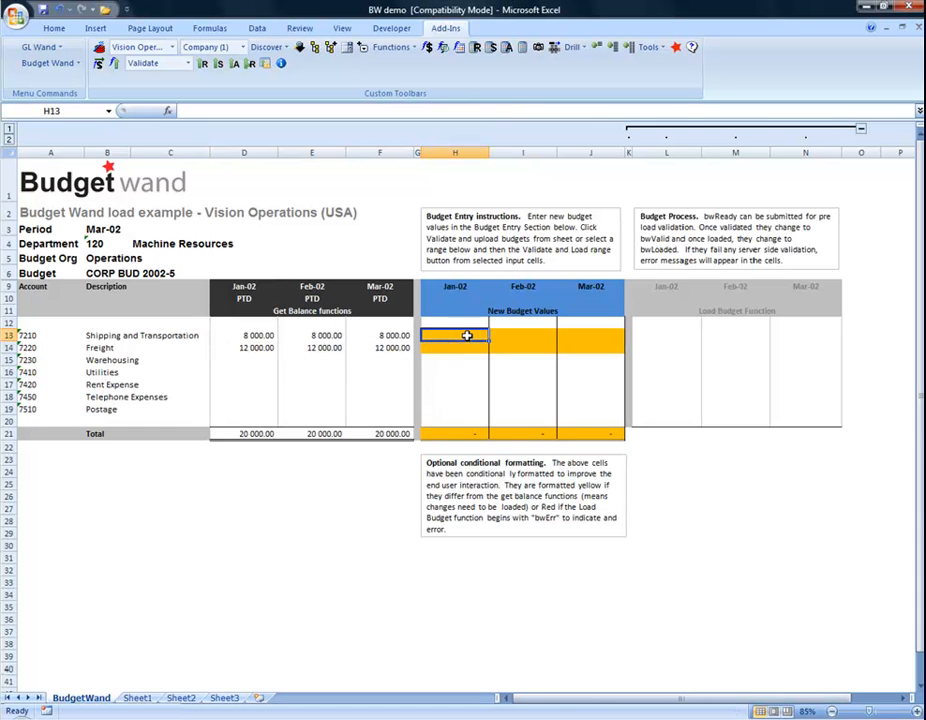
Enter new budgets of 10,000 for Shipping and 15,000 for Freight across H13:J14.
text(10)
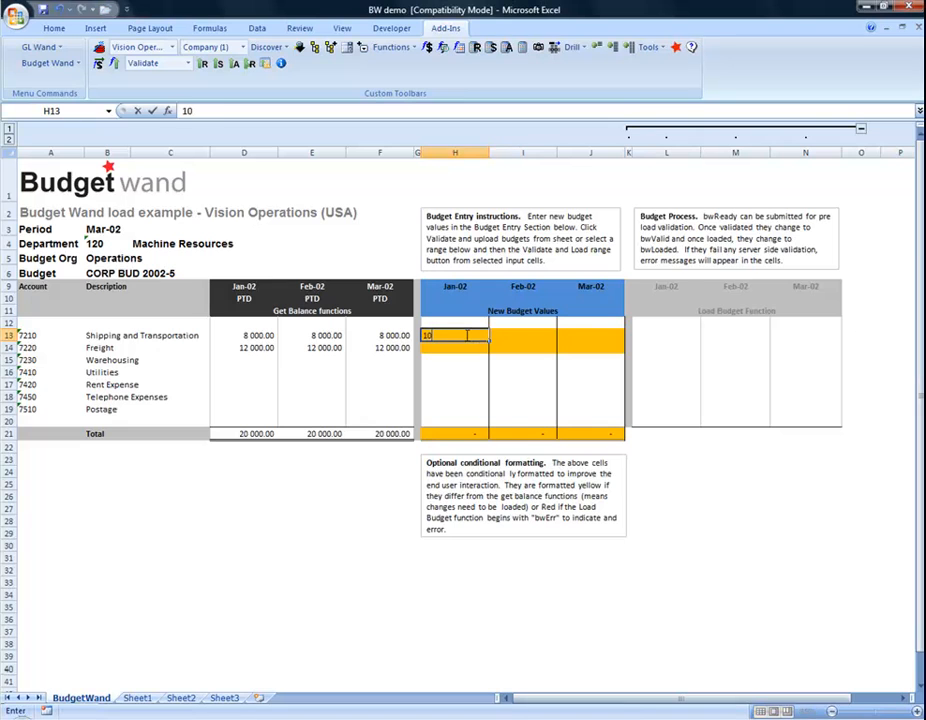
key(Return)
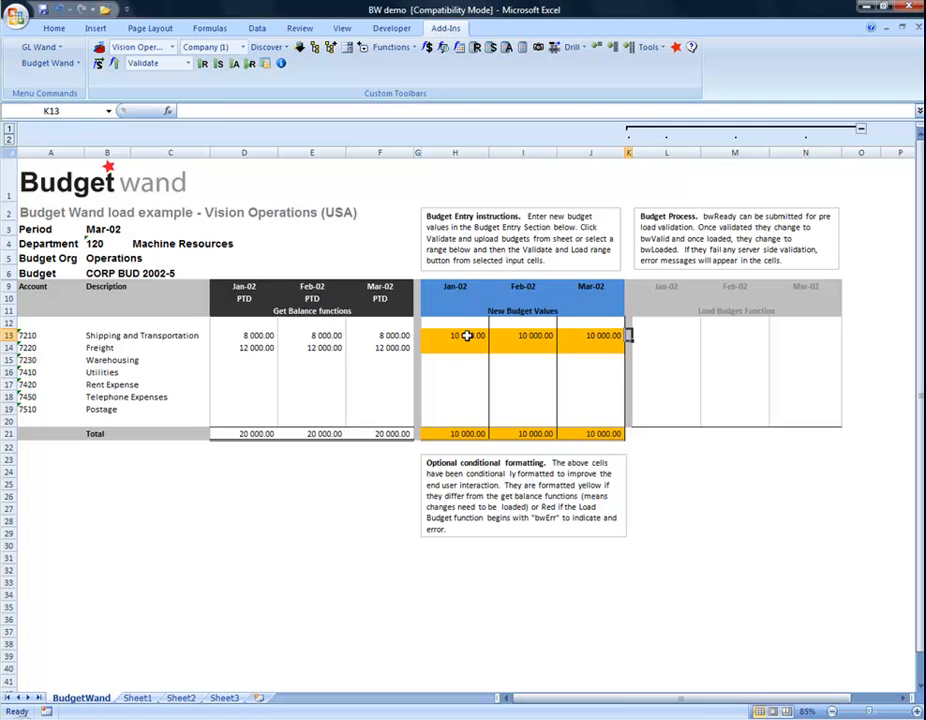
click(455, 347)
text(15)
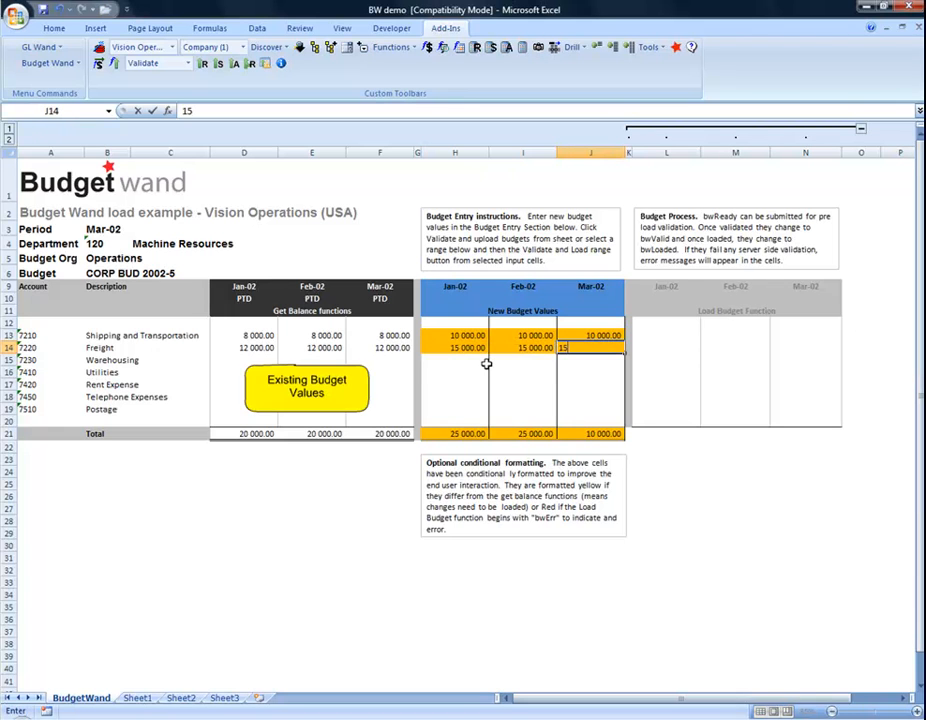
key(Return)
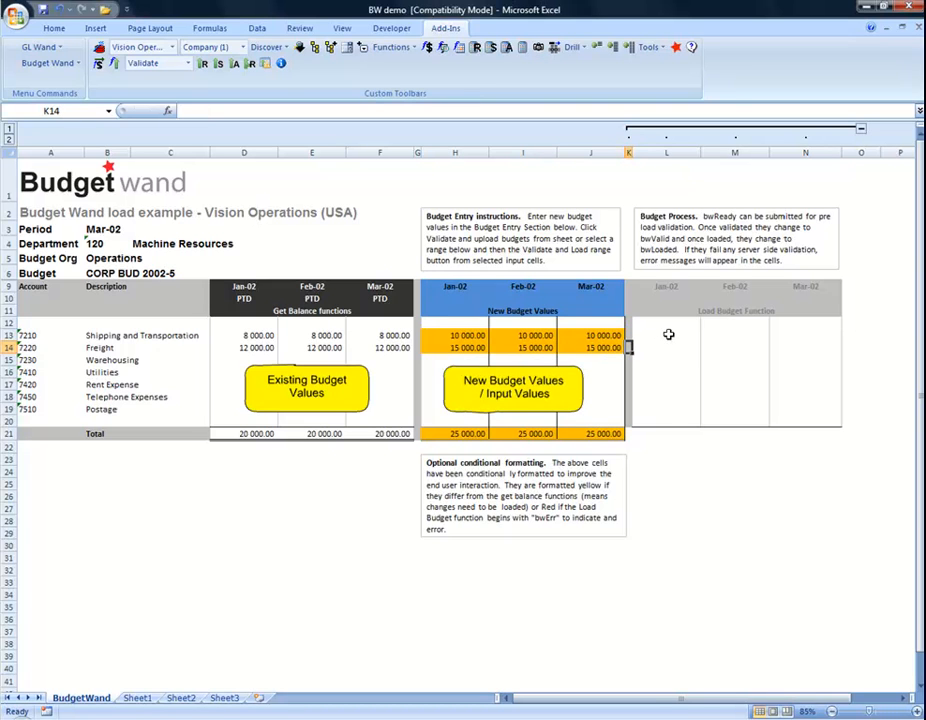
click(666, 334)
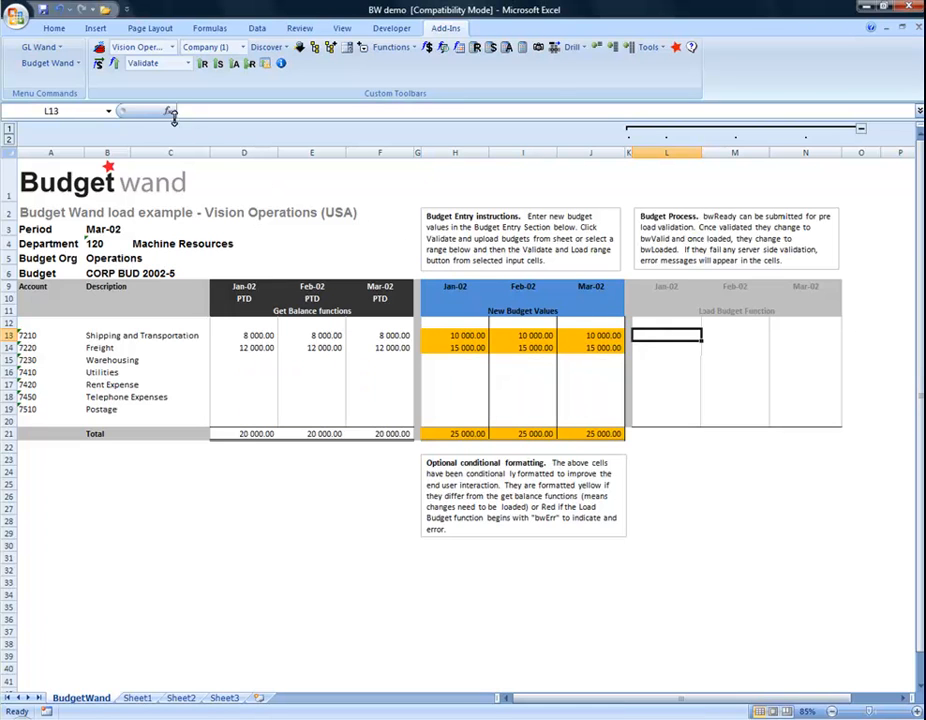
Convert D13's balance formula to a Load_Budget with input value H13 and budget org B5.
click(99, 63)
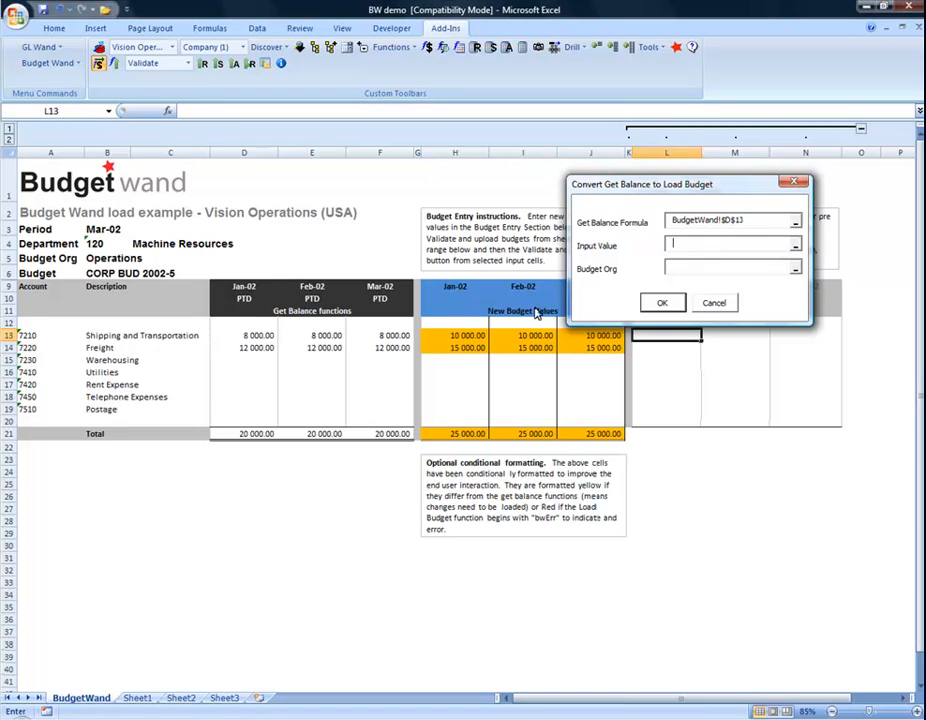
click(455, 335)
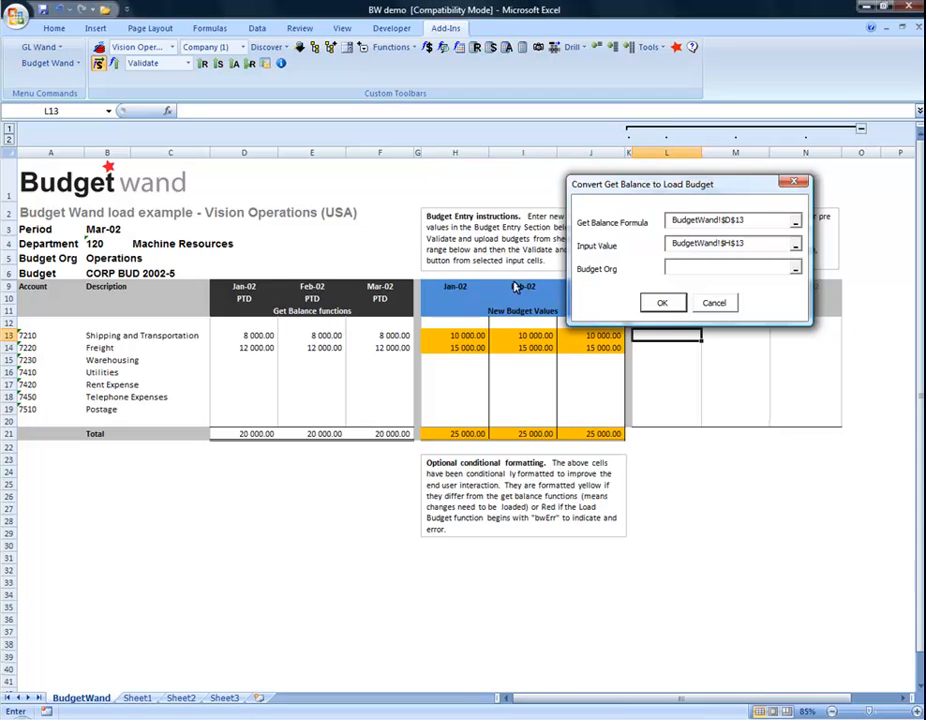
click(107, 257)
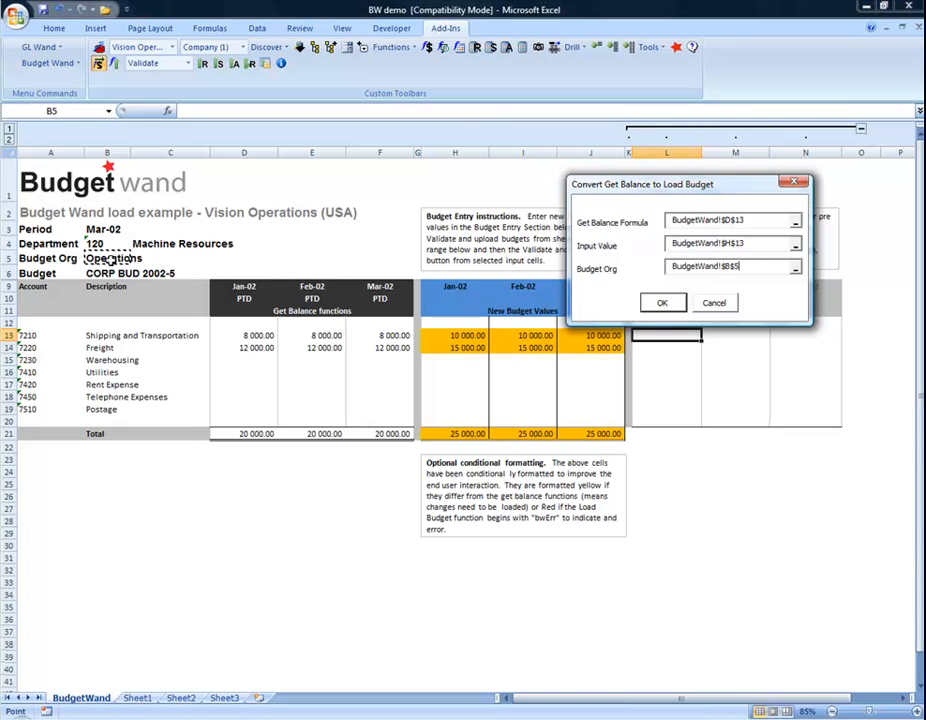
click(662, 302)
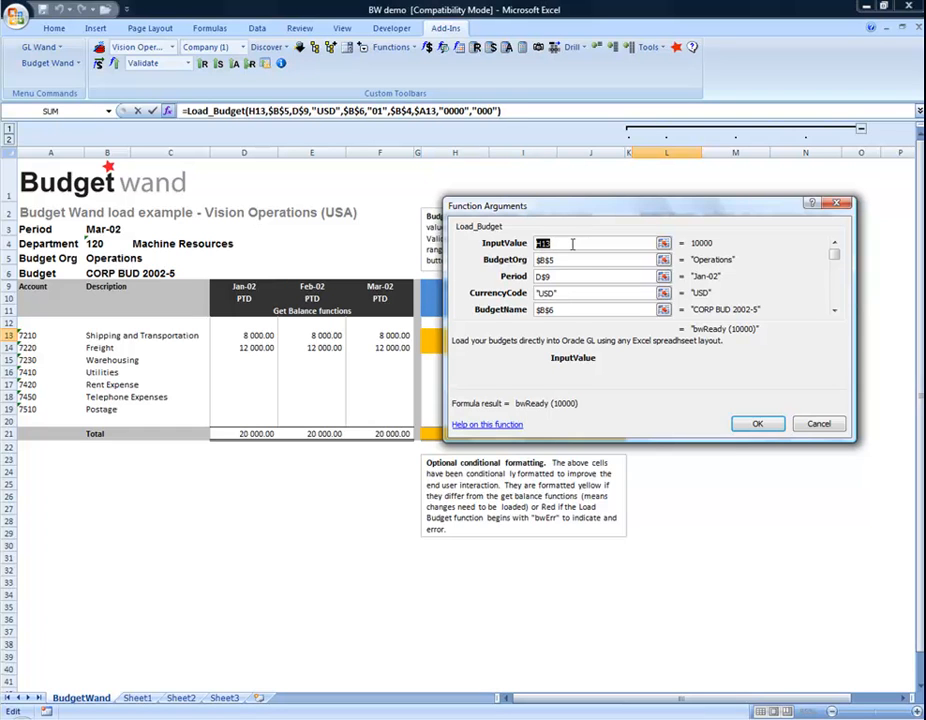
Accept the Load_Budget arguments so L13 shows bwReady (10000).
click(757, 423)
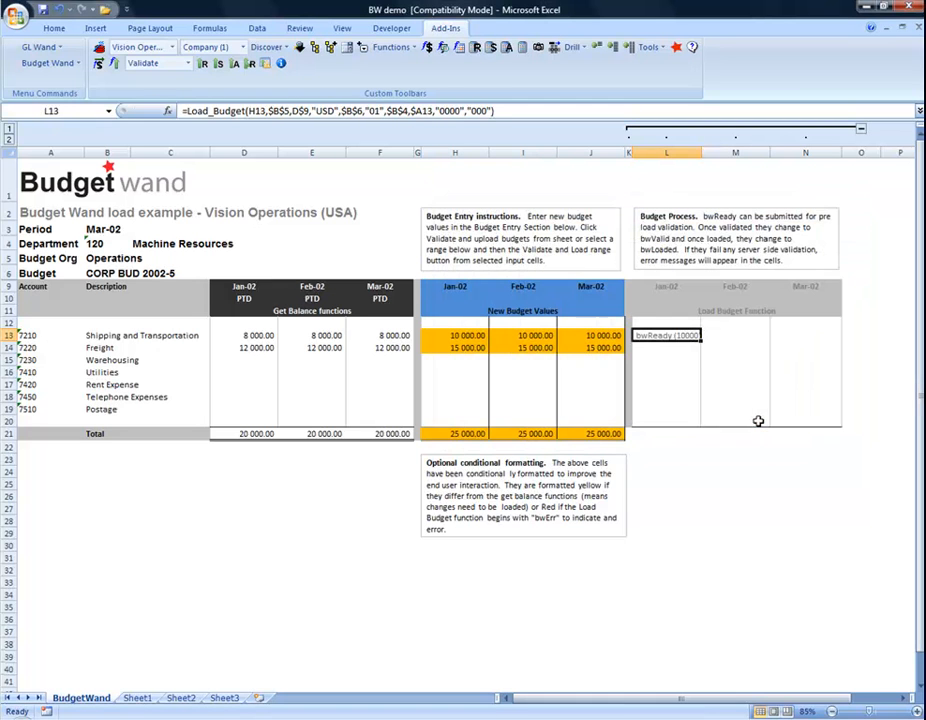
Copy the L13 Load_Budget formula for pasting into L13:N14.
right_click(666, 335)
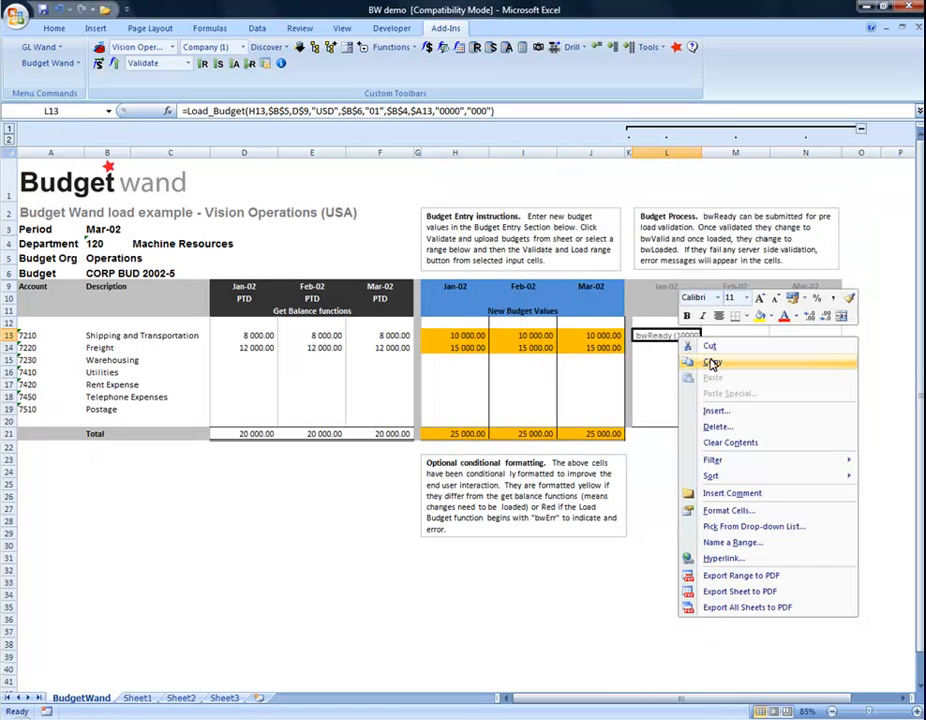
click(713, 361)
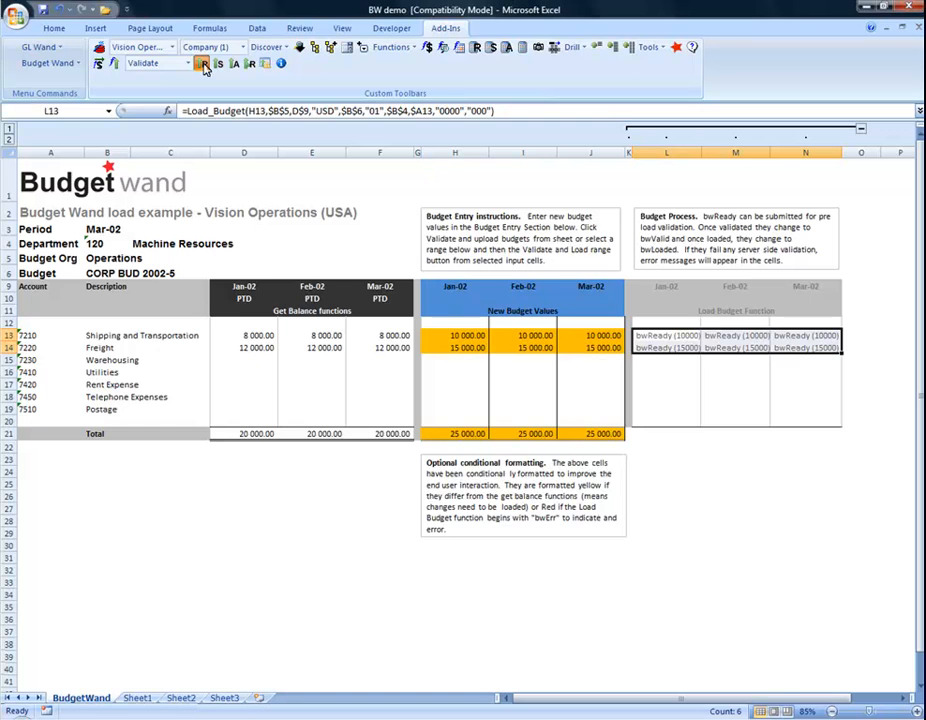
Validate the load budget cells, giving 6 ready, 0 duplicates and 0 errors.
click(201, 63)
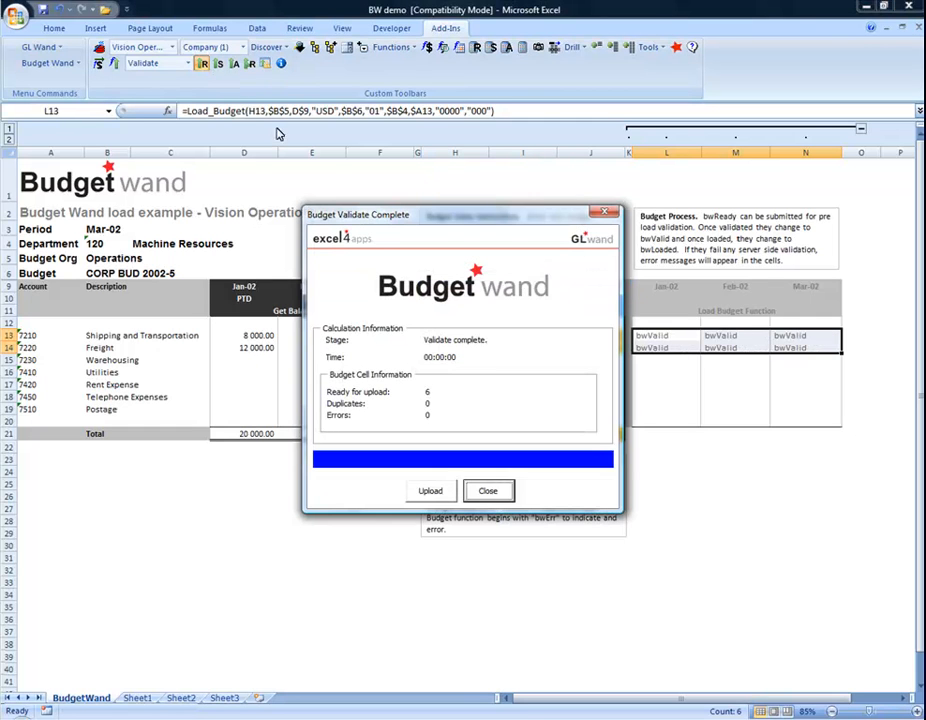
mouse_move(440, 291)
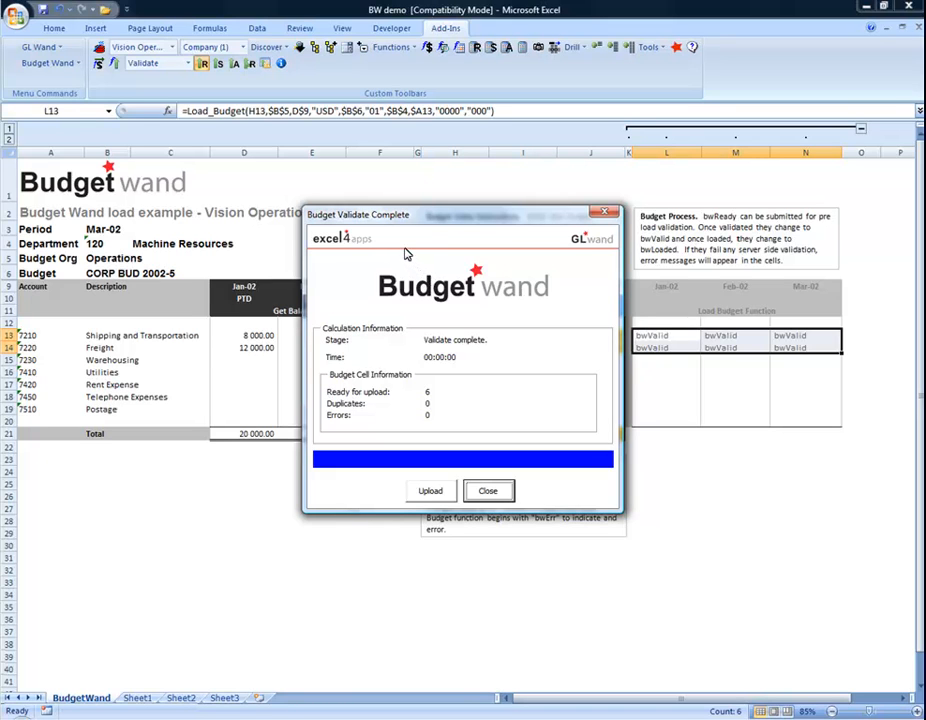
mouse_move(390, 236)
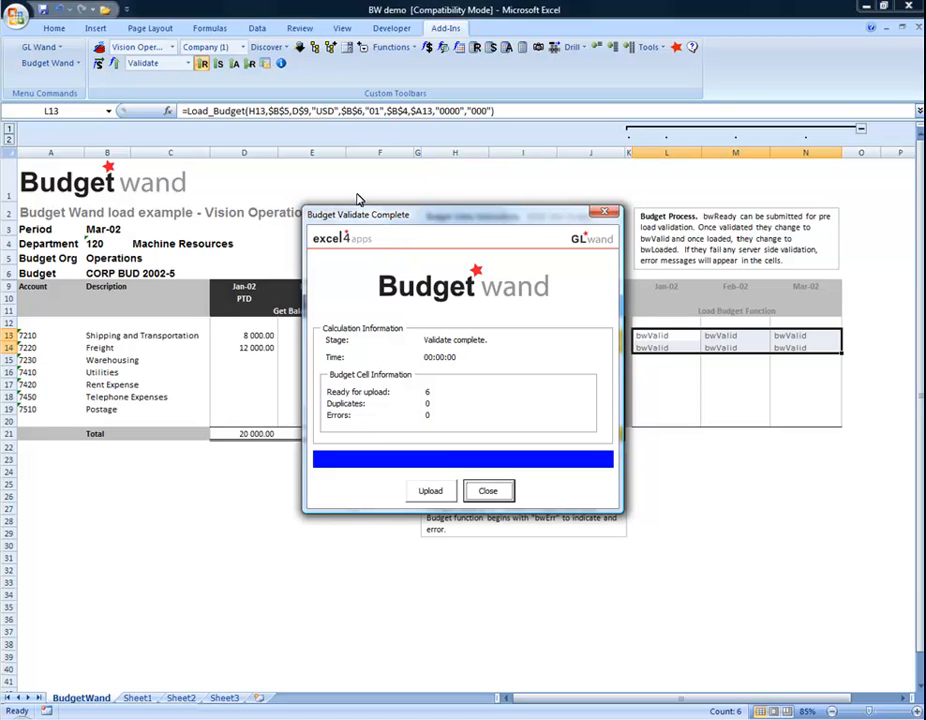
mouse_move(342, 180)
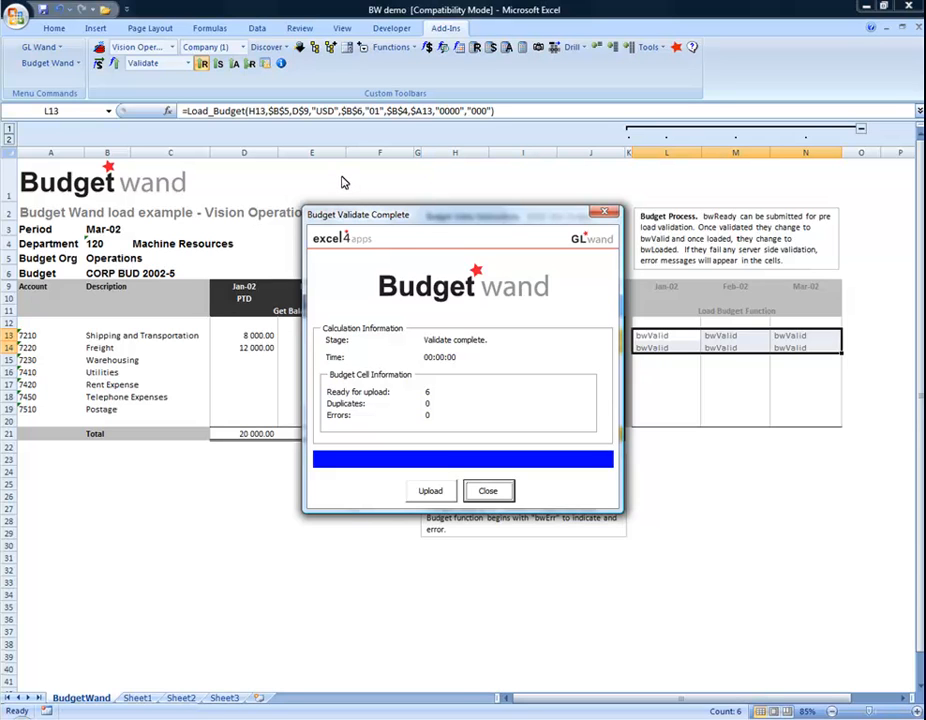
mouse_move(452, 408)
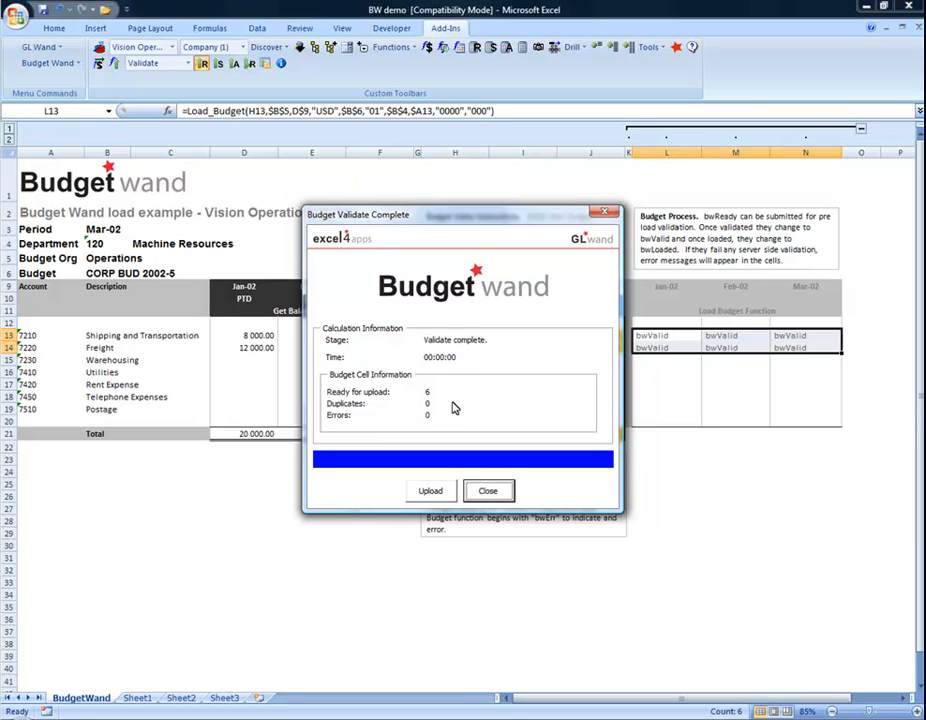
mouse_move(435, 399)
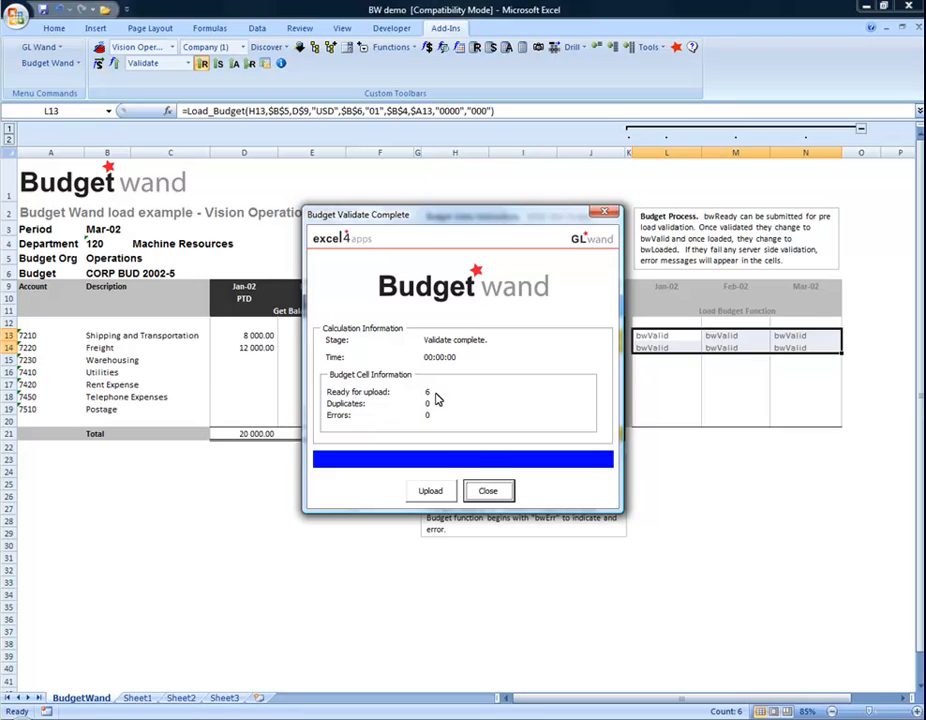
mouse_move(437, 418)
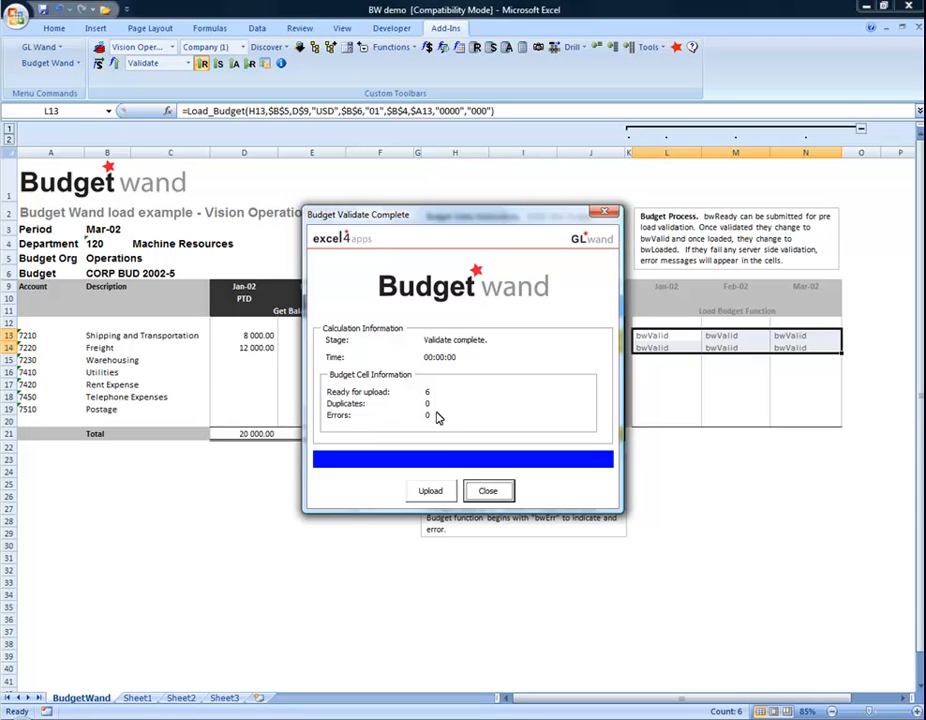
mouse_move(440, 449)
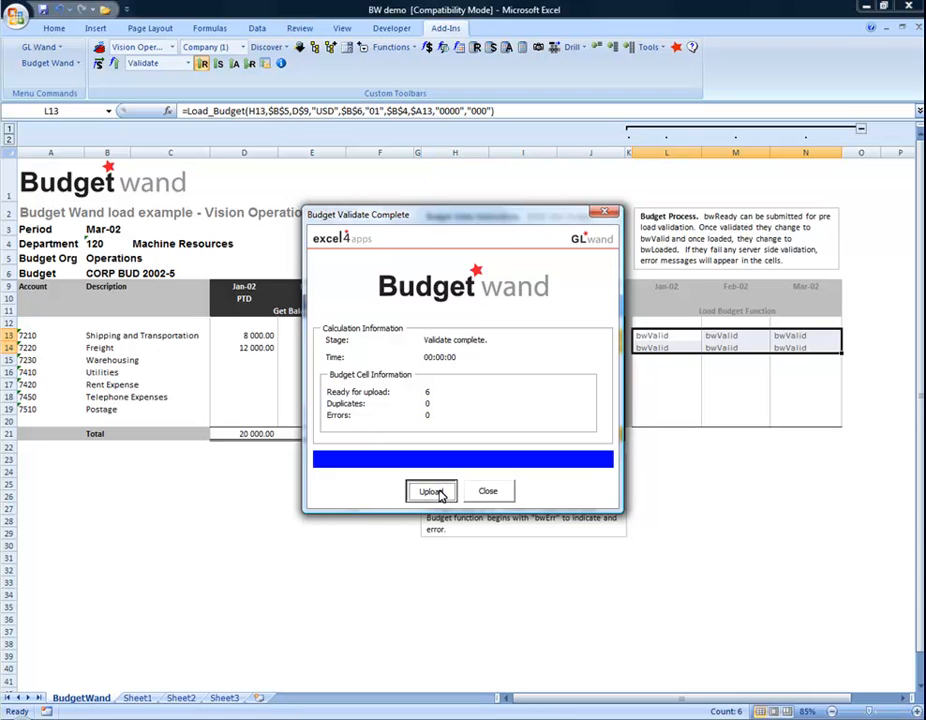
Upload the six validated budget cells and select the CORP BUD 2002-5 request.
click(430, 490)
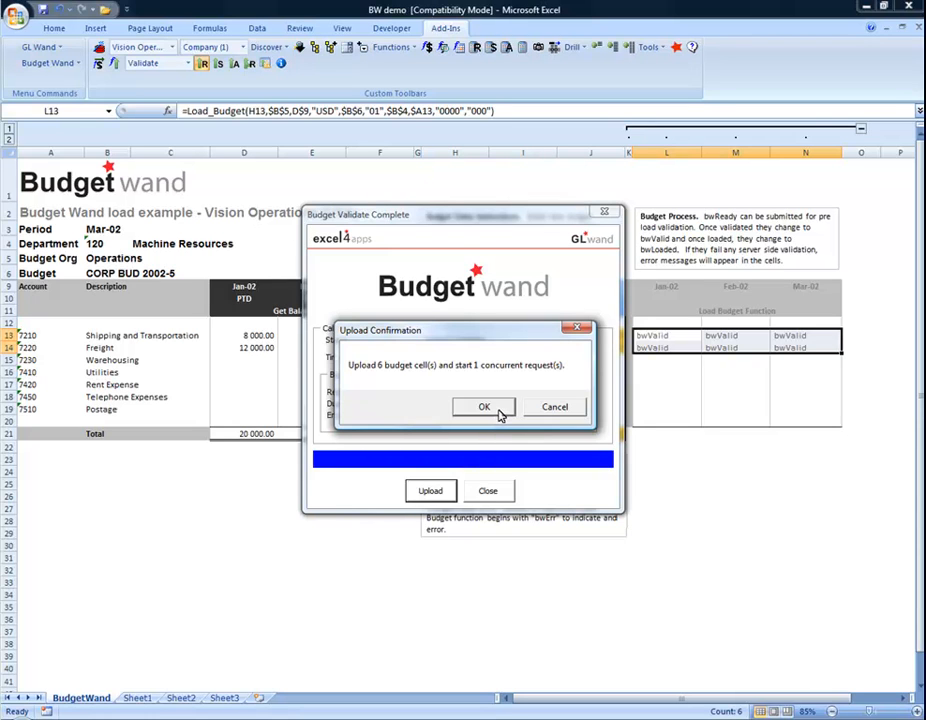
click(484, 406)
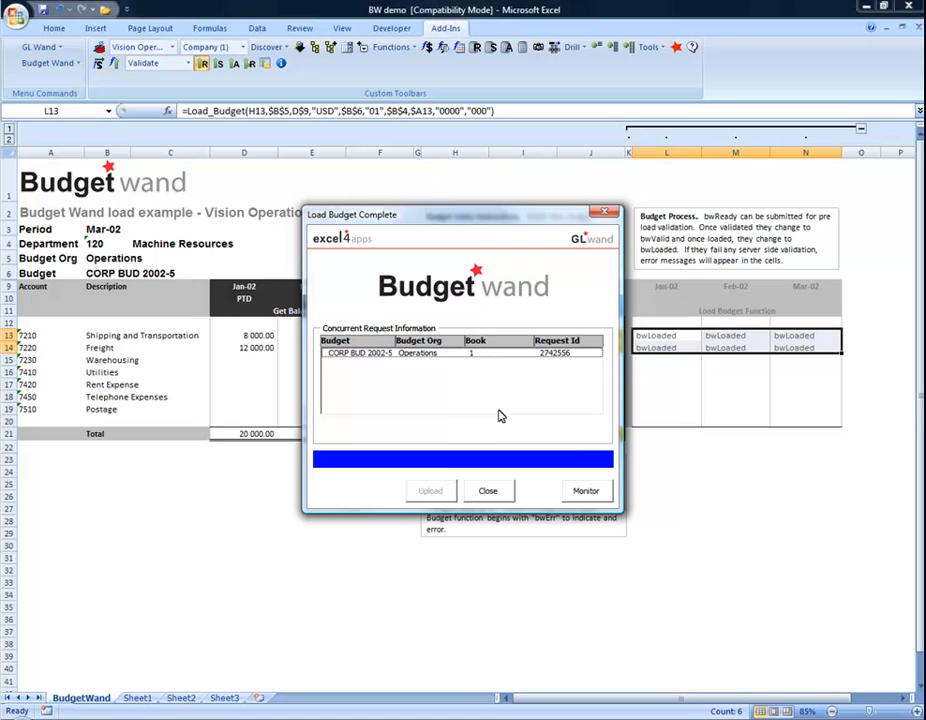
mouse_move(488, 358)
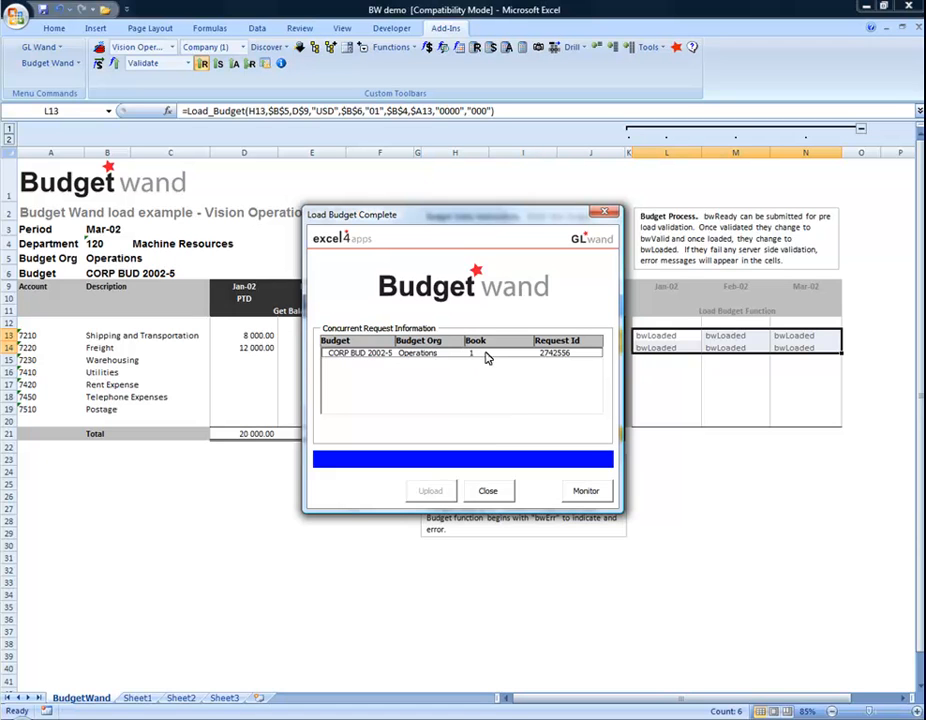
click(460, 353)
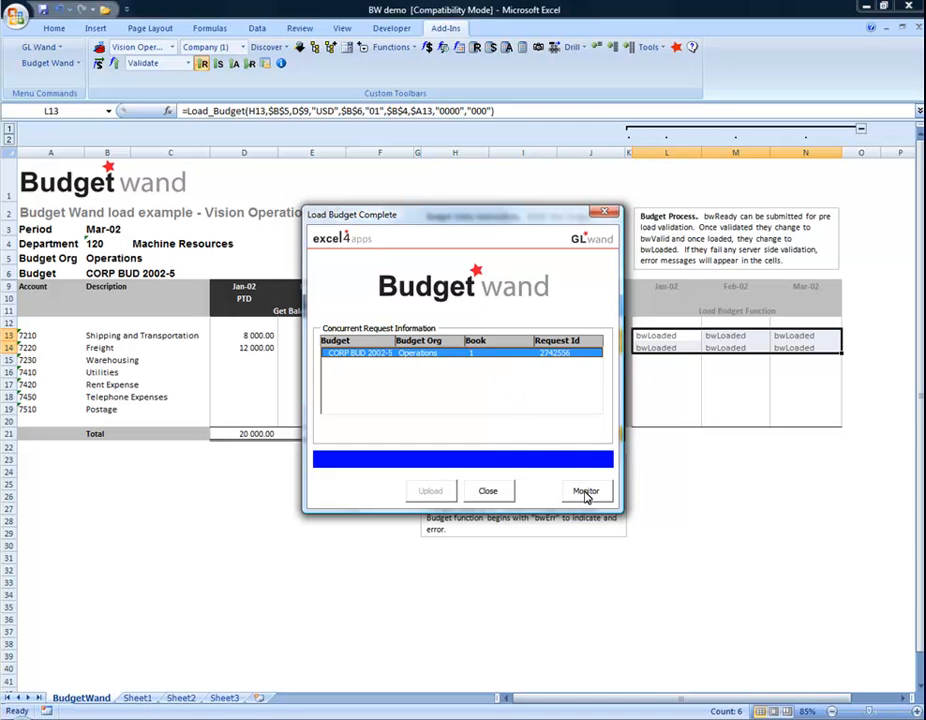
Monitor concurrent requests, refreshing until request 2742564 shows Completed.
click(585, 490)
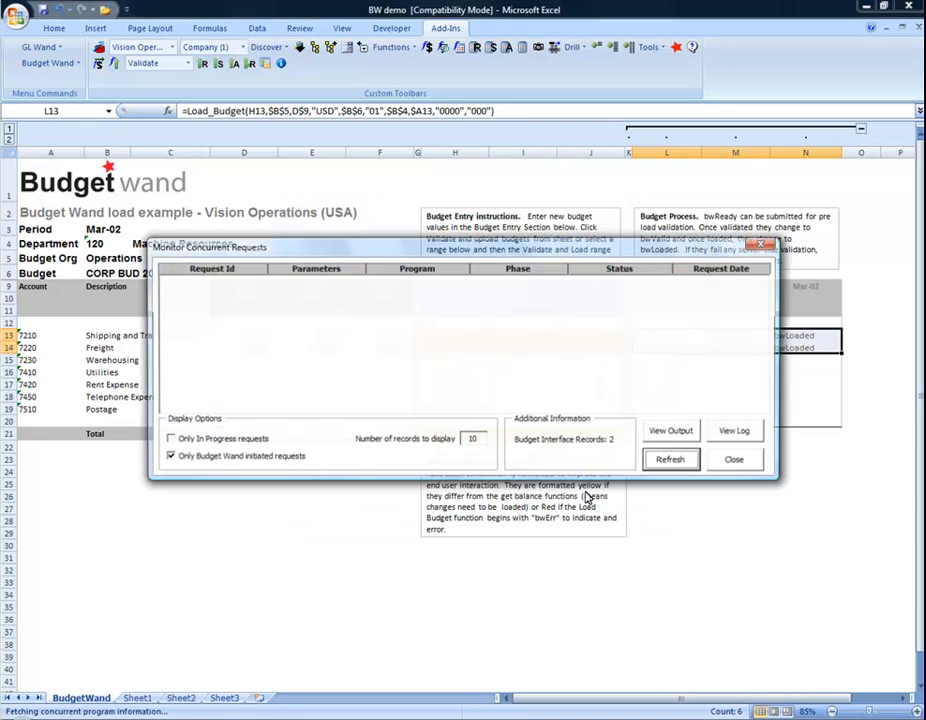
click(671, 459)
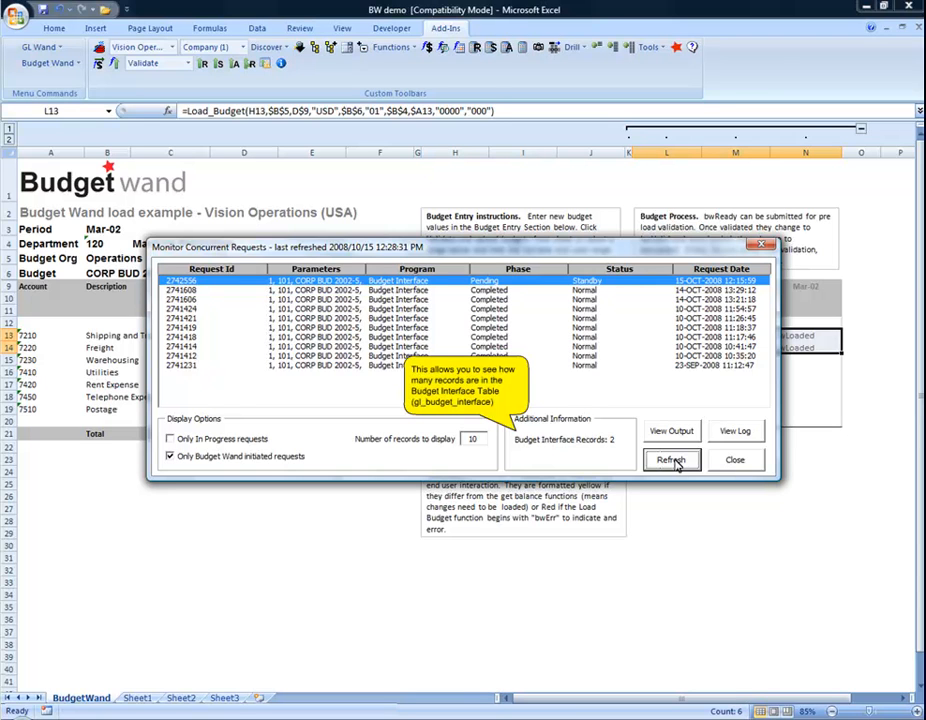
click(671, 459)
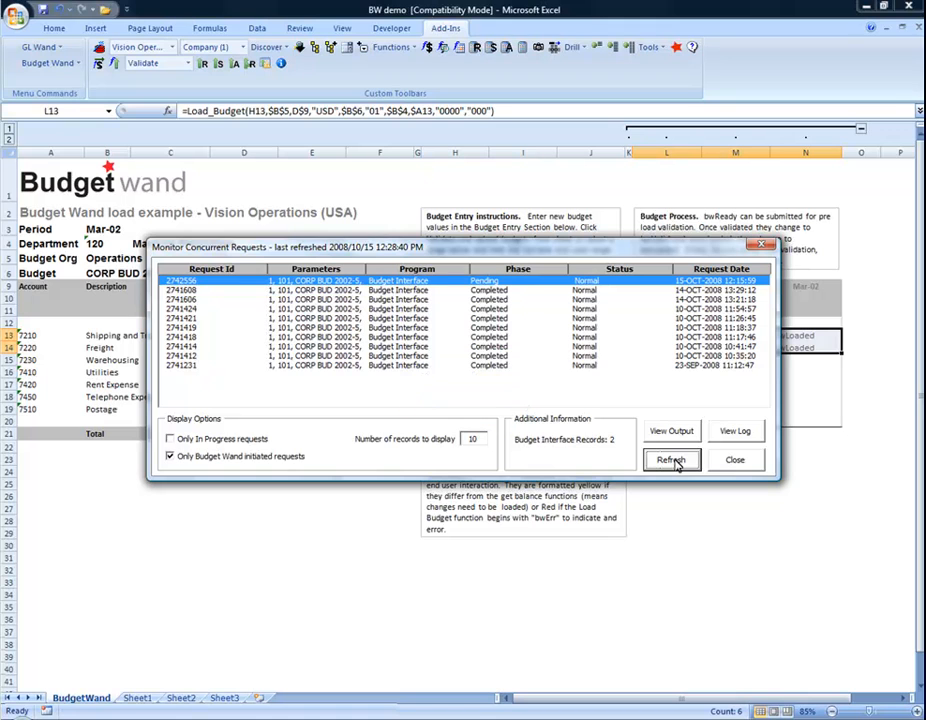
click(670, 459)
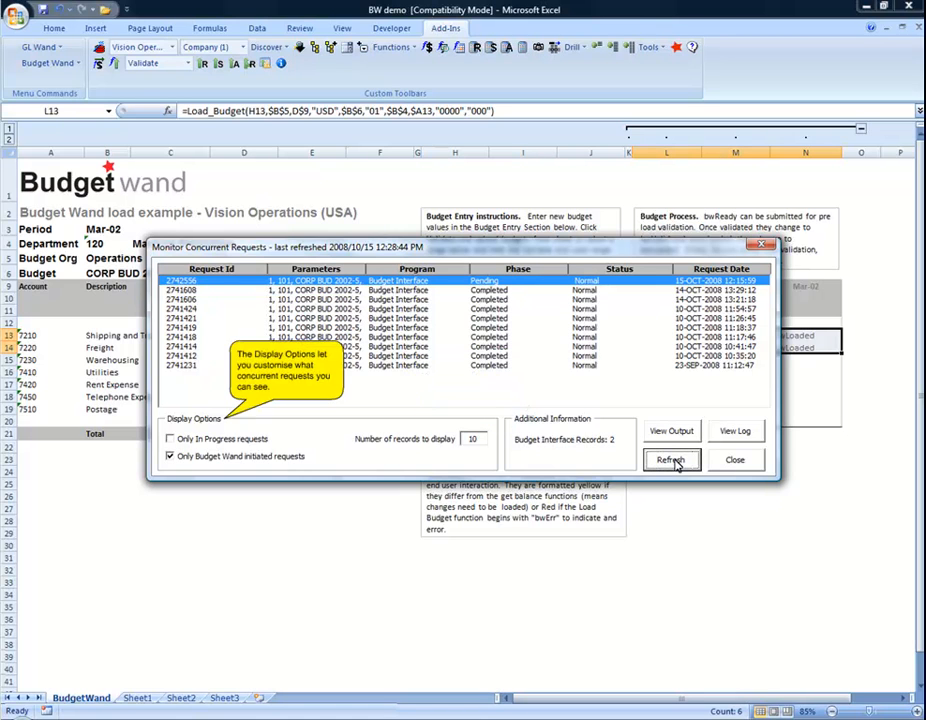
click(671, 459)
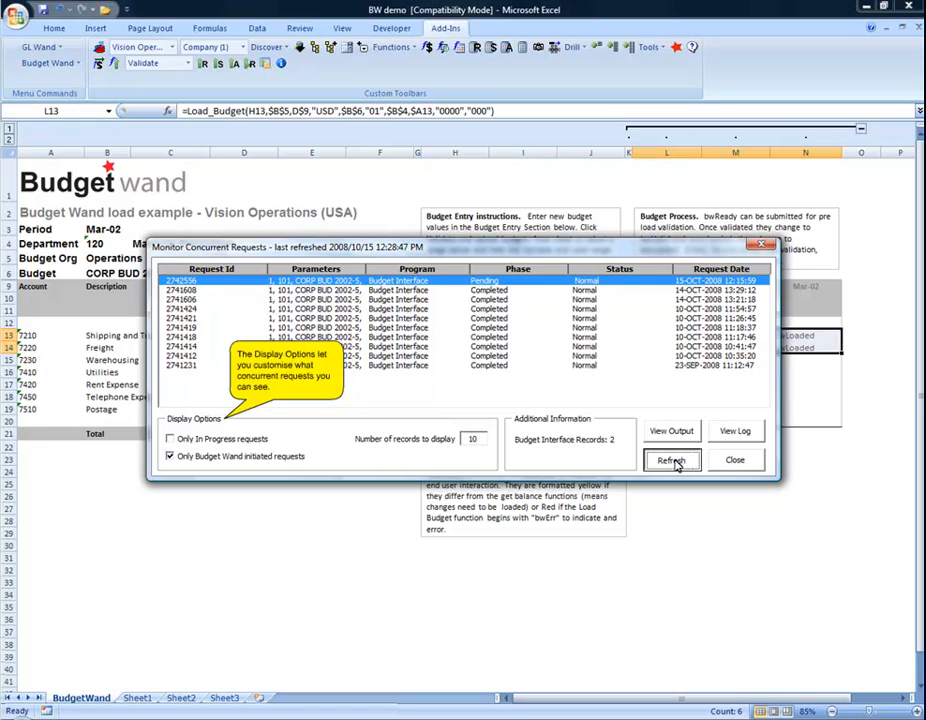
click(671, 460)
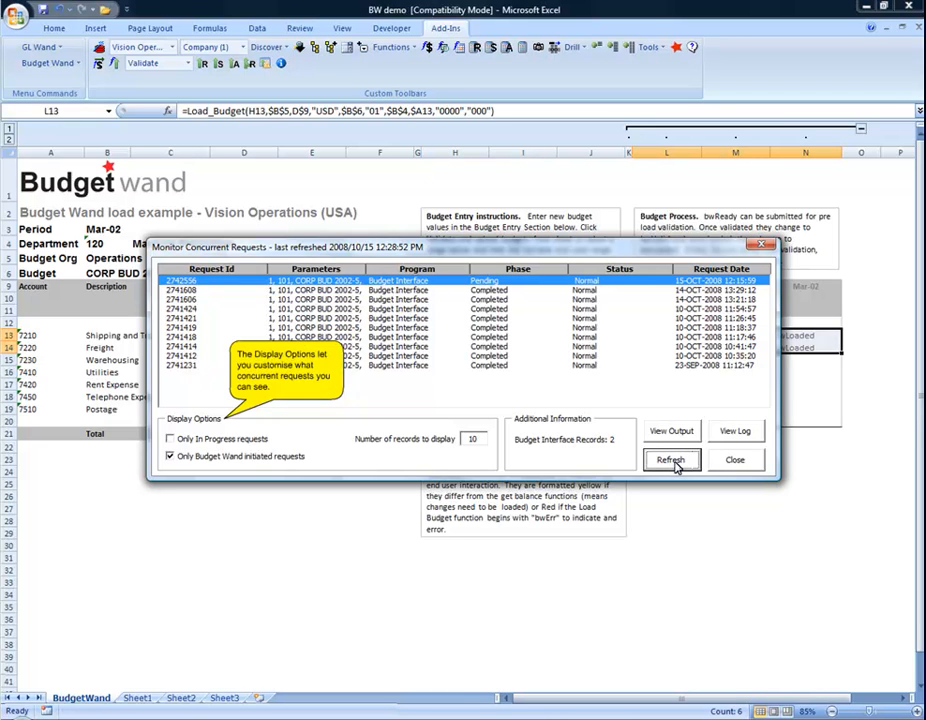
click(670, 459)
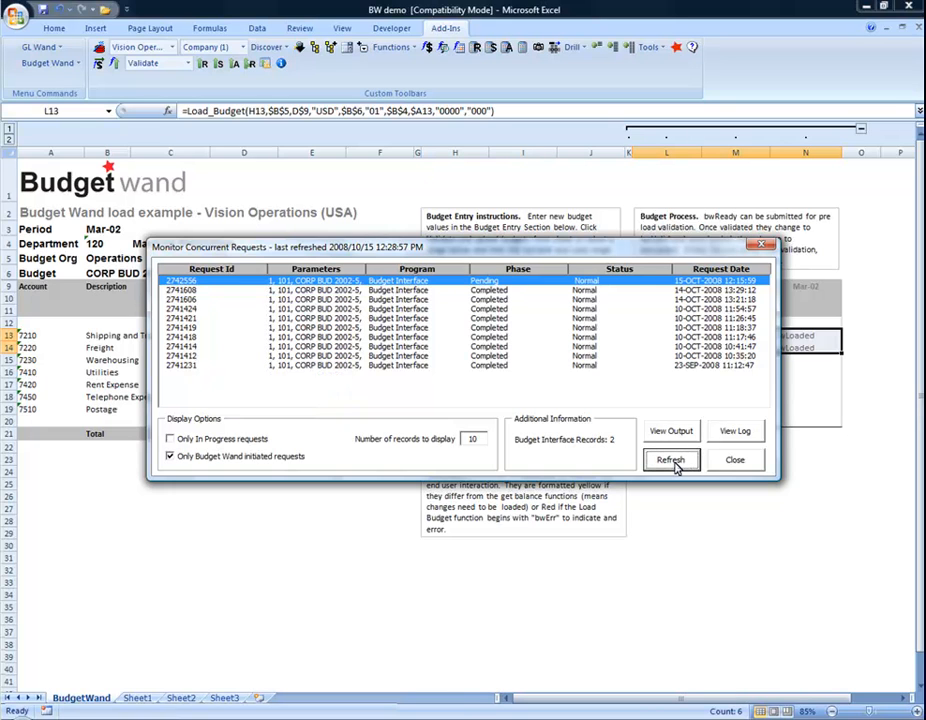
click(670, 459)
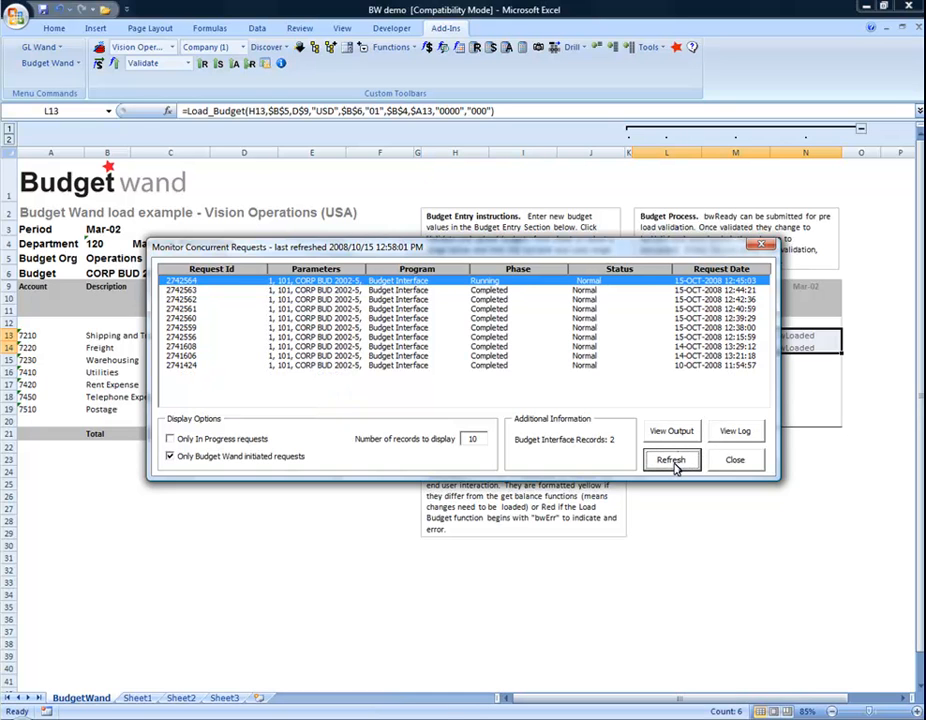
click(671, 459)
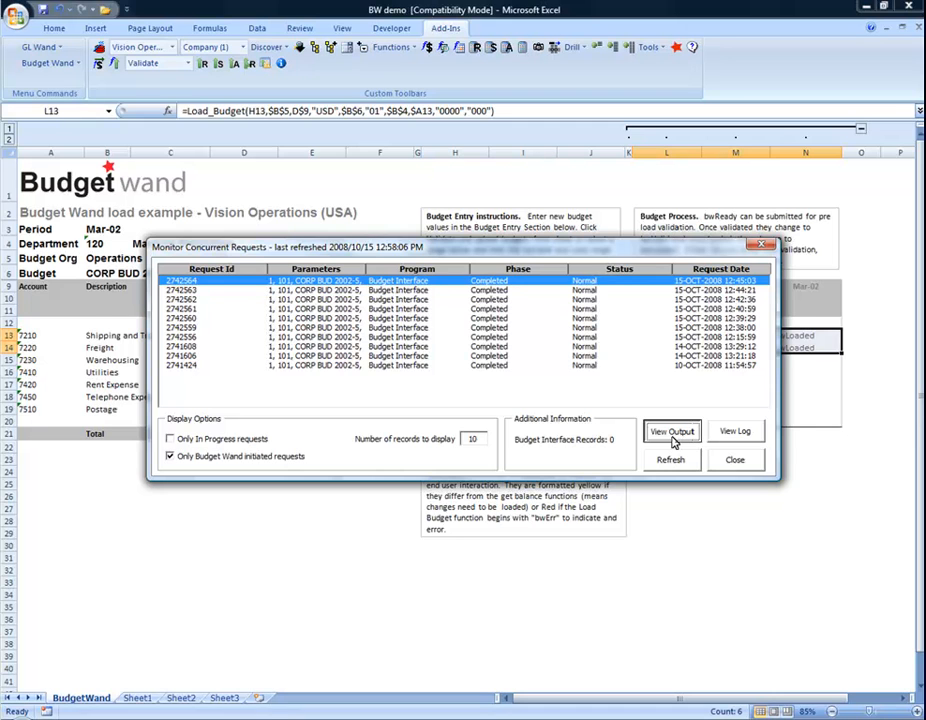
click(672, 431)
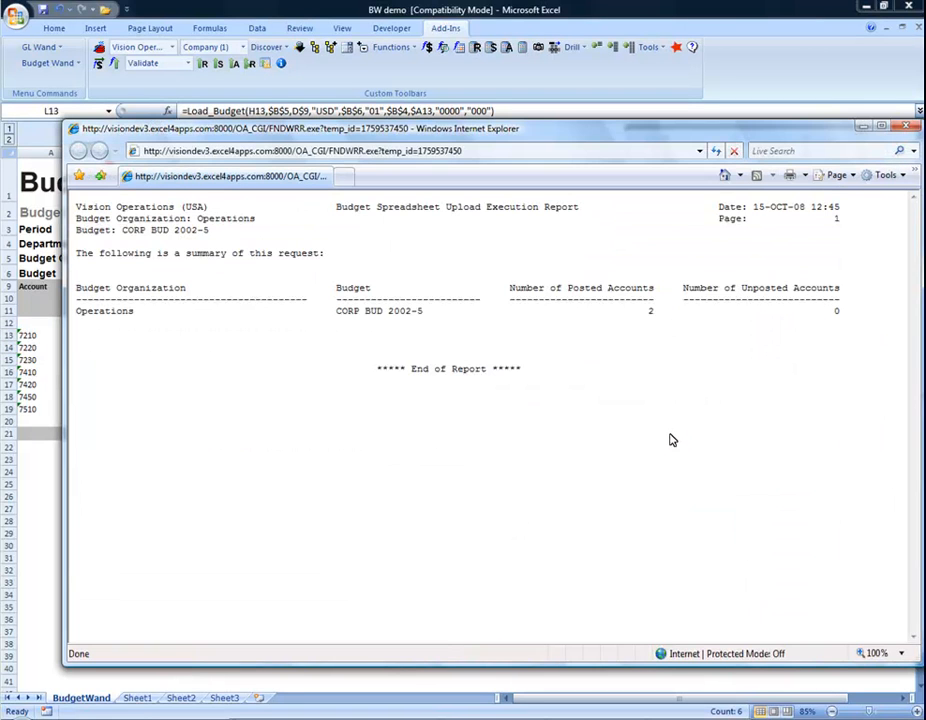
double_click(555, 287)
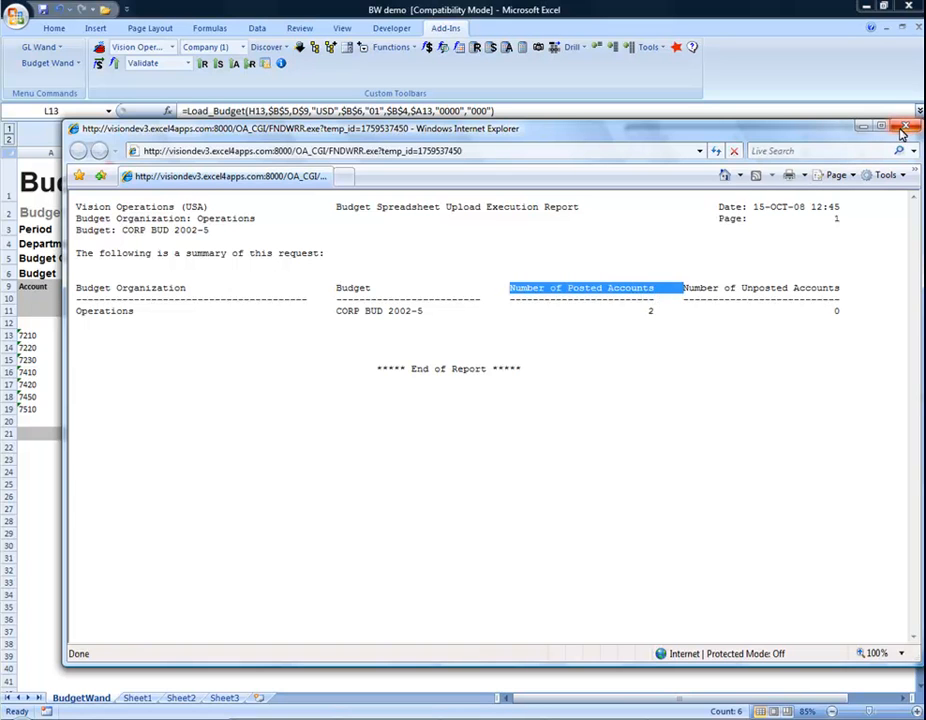
click(901, 128)
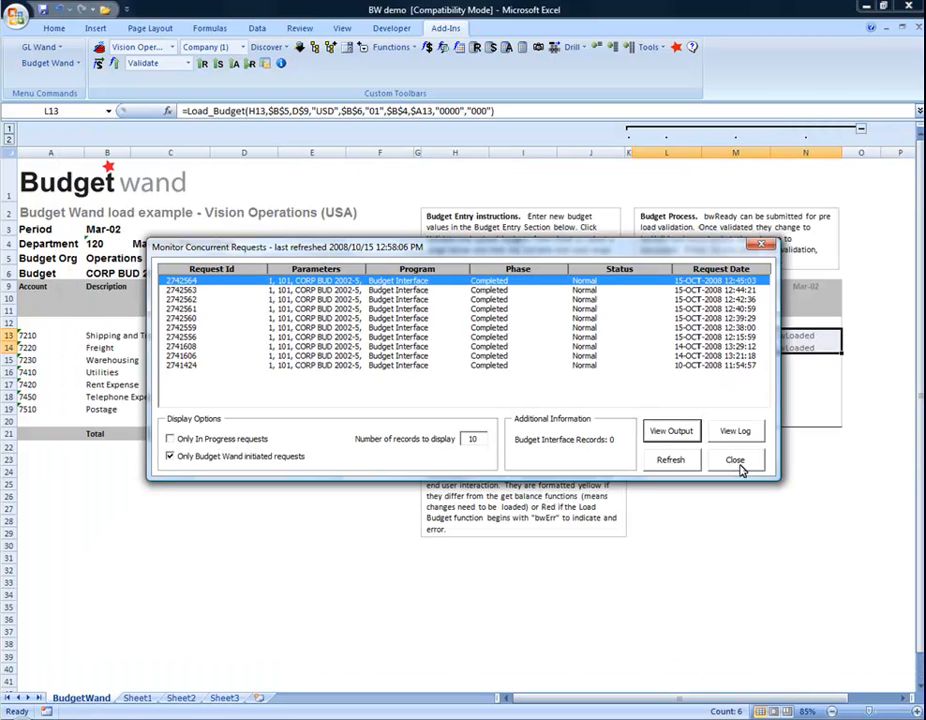
Close the request monitor and refresh the Get Balance cells for accounts 7210 and 7220.
click(735, 460)
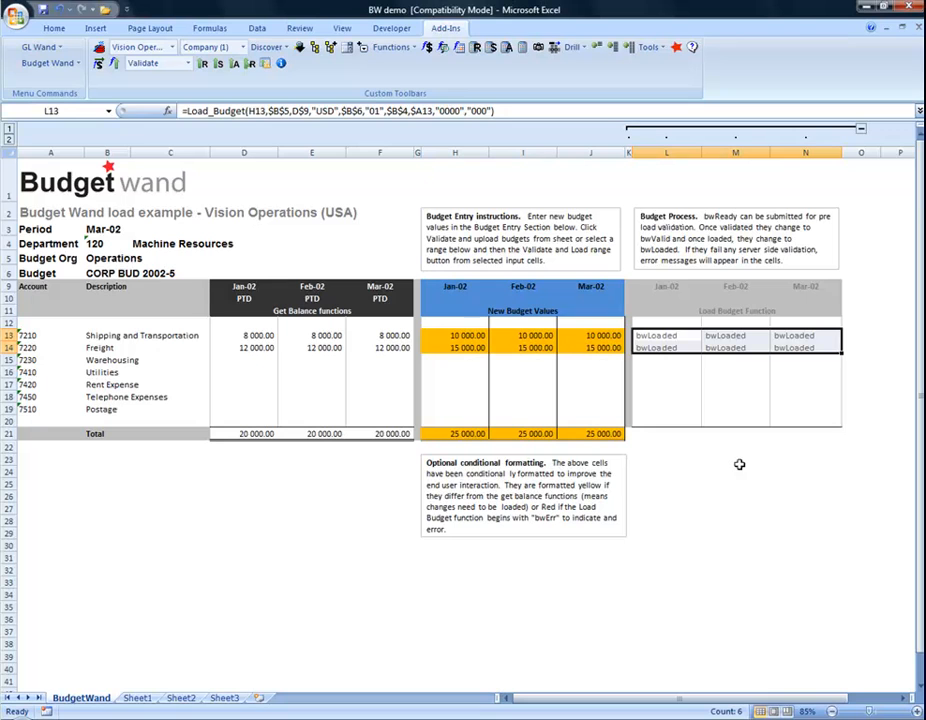
mouse_move(268, 340)
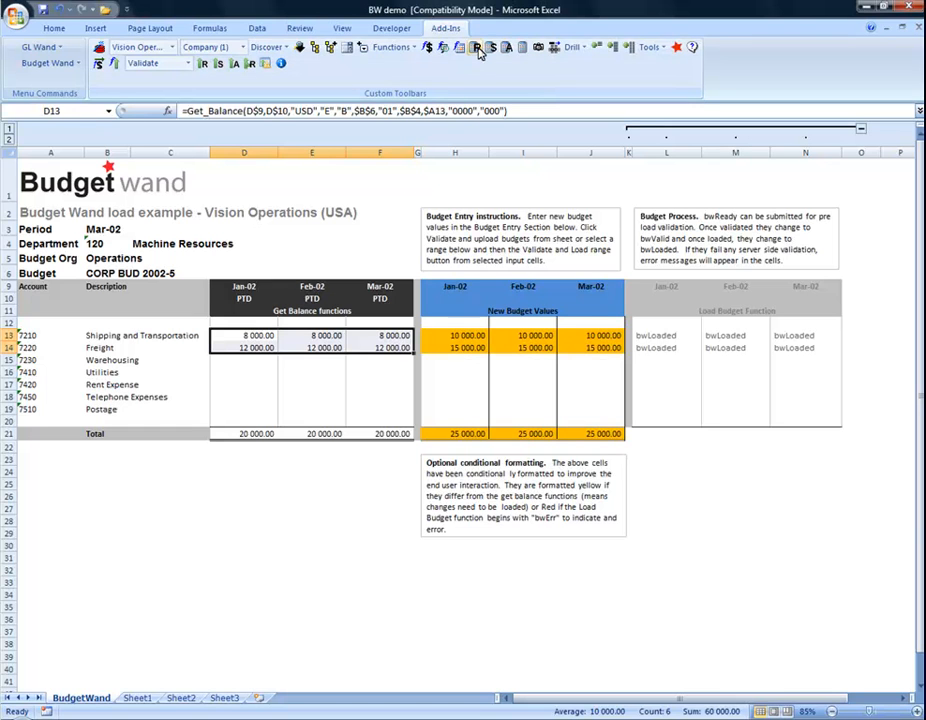
click(476, 48)
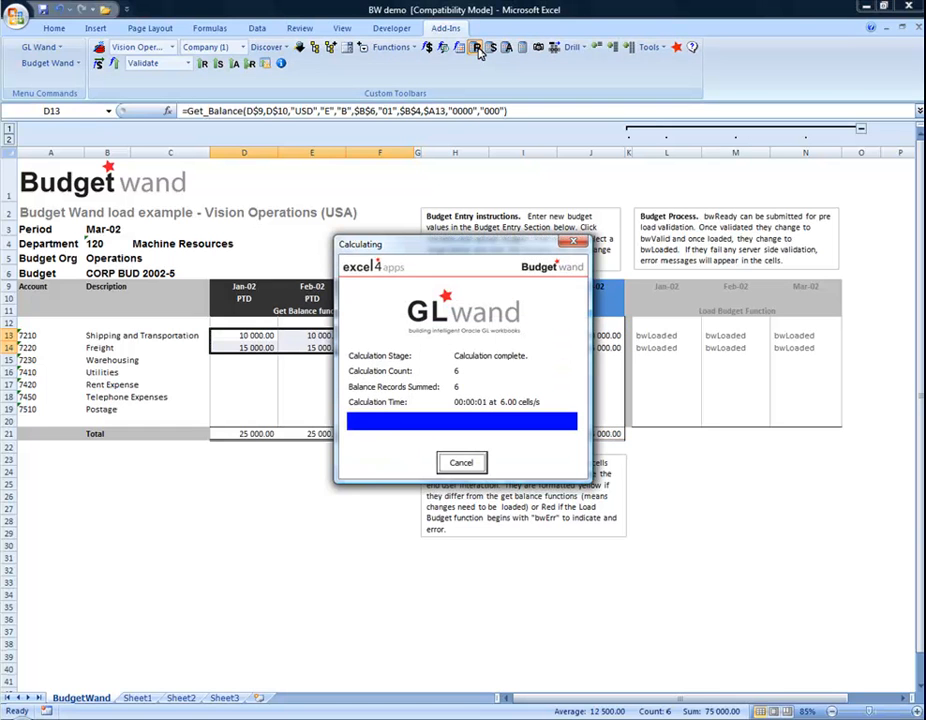